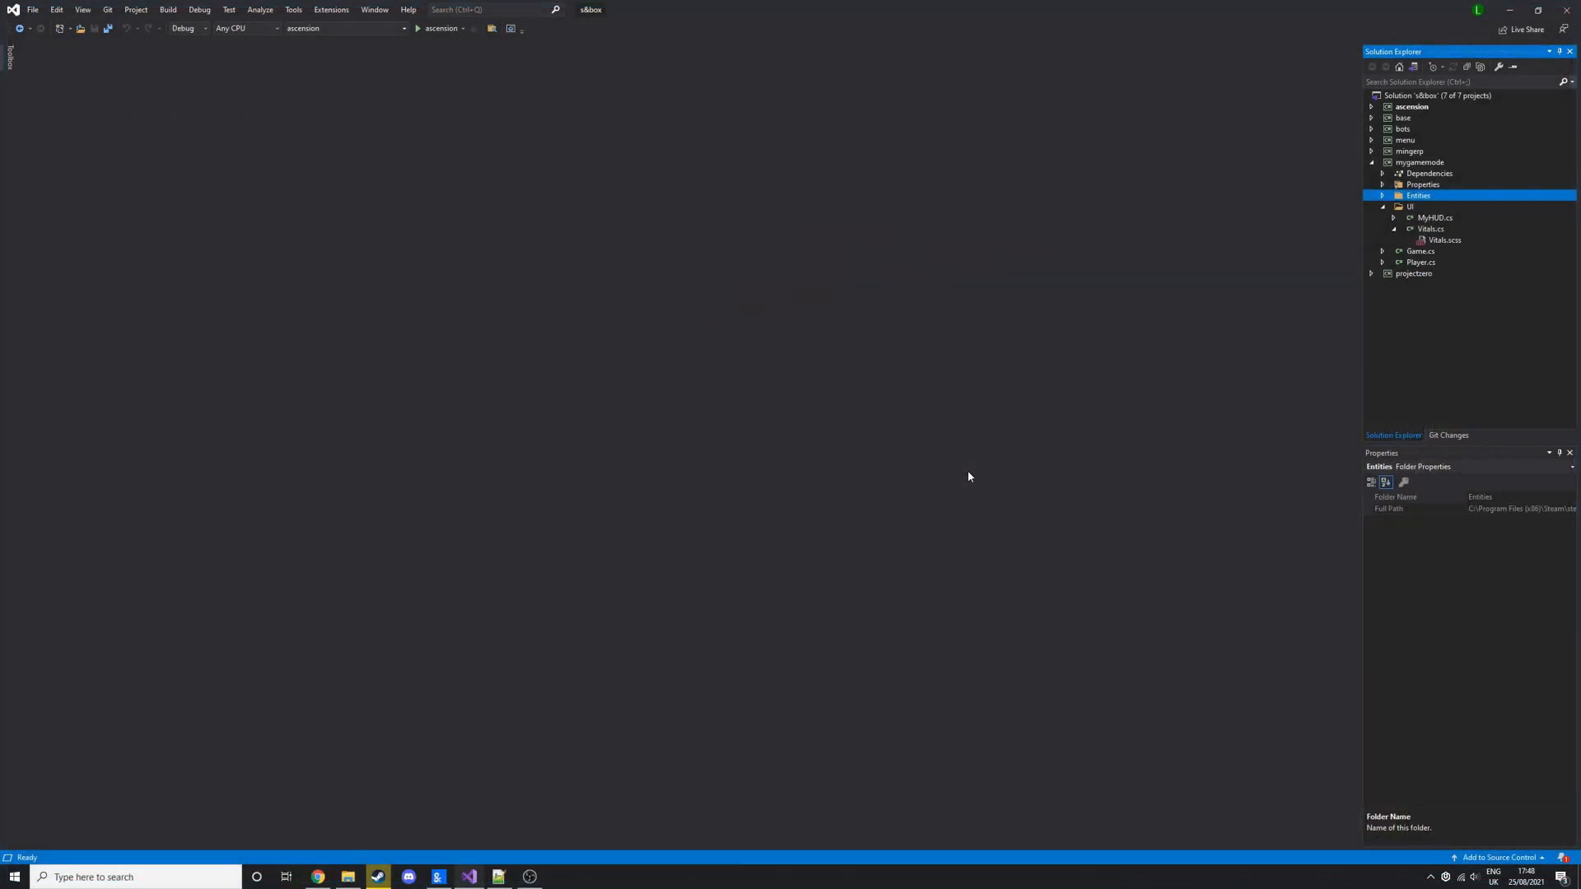
- Glance at the Material Icons page, then open Vitals.cs in the game solution
left_click(318, 876)
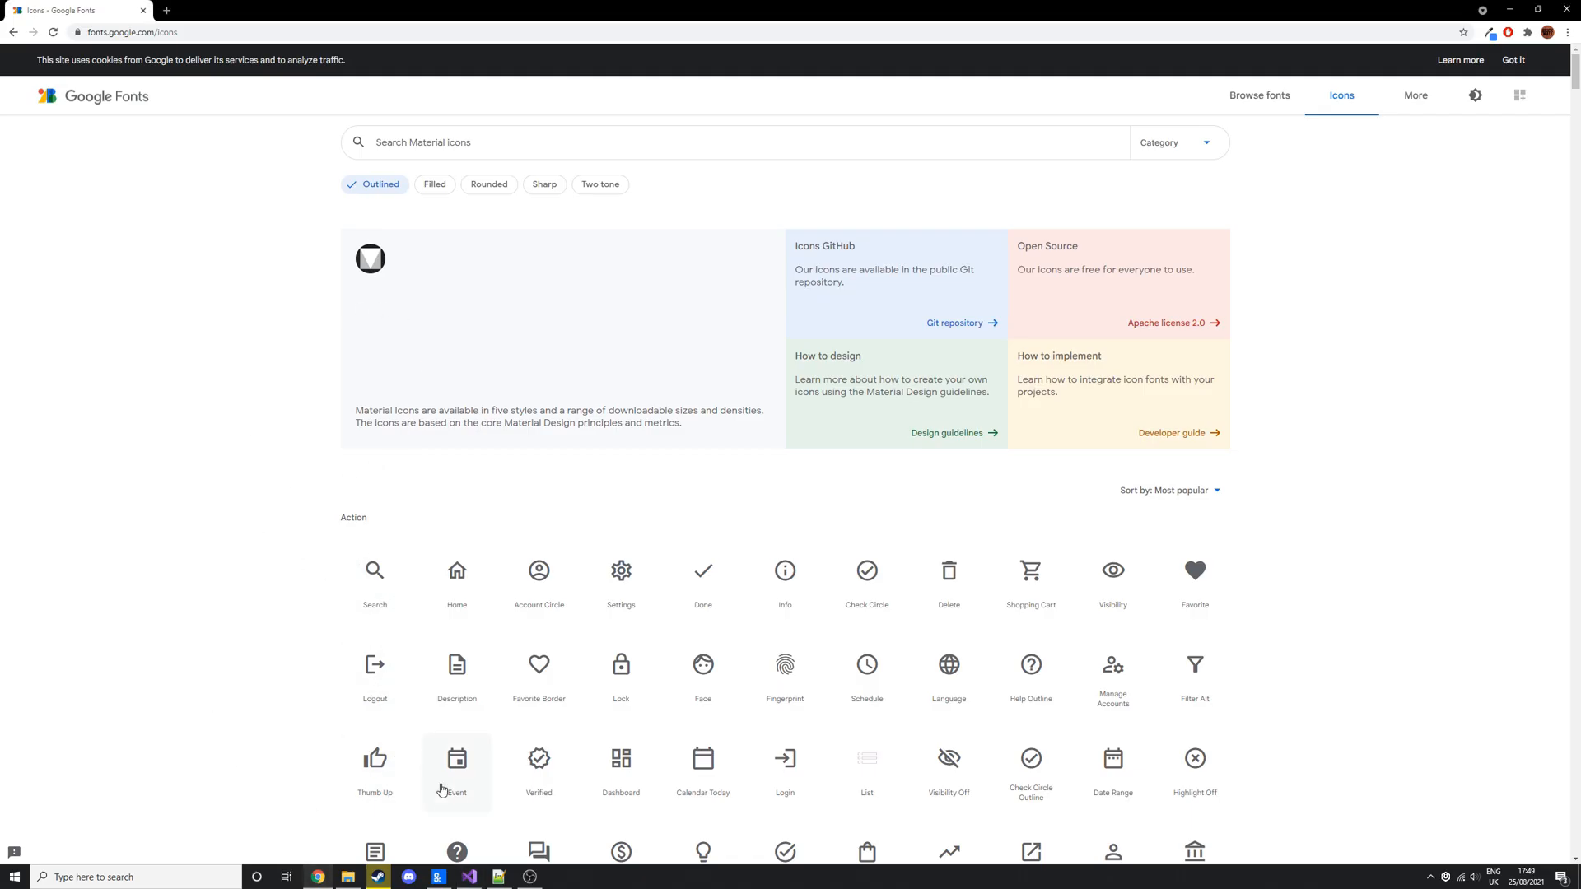
left_click(467, 876)
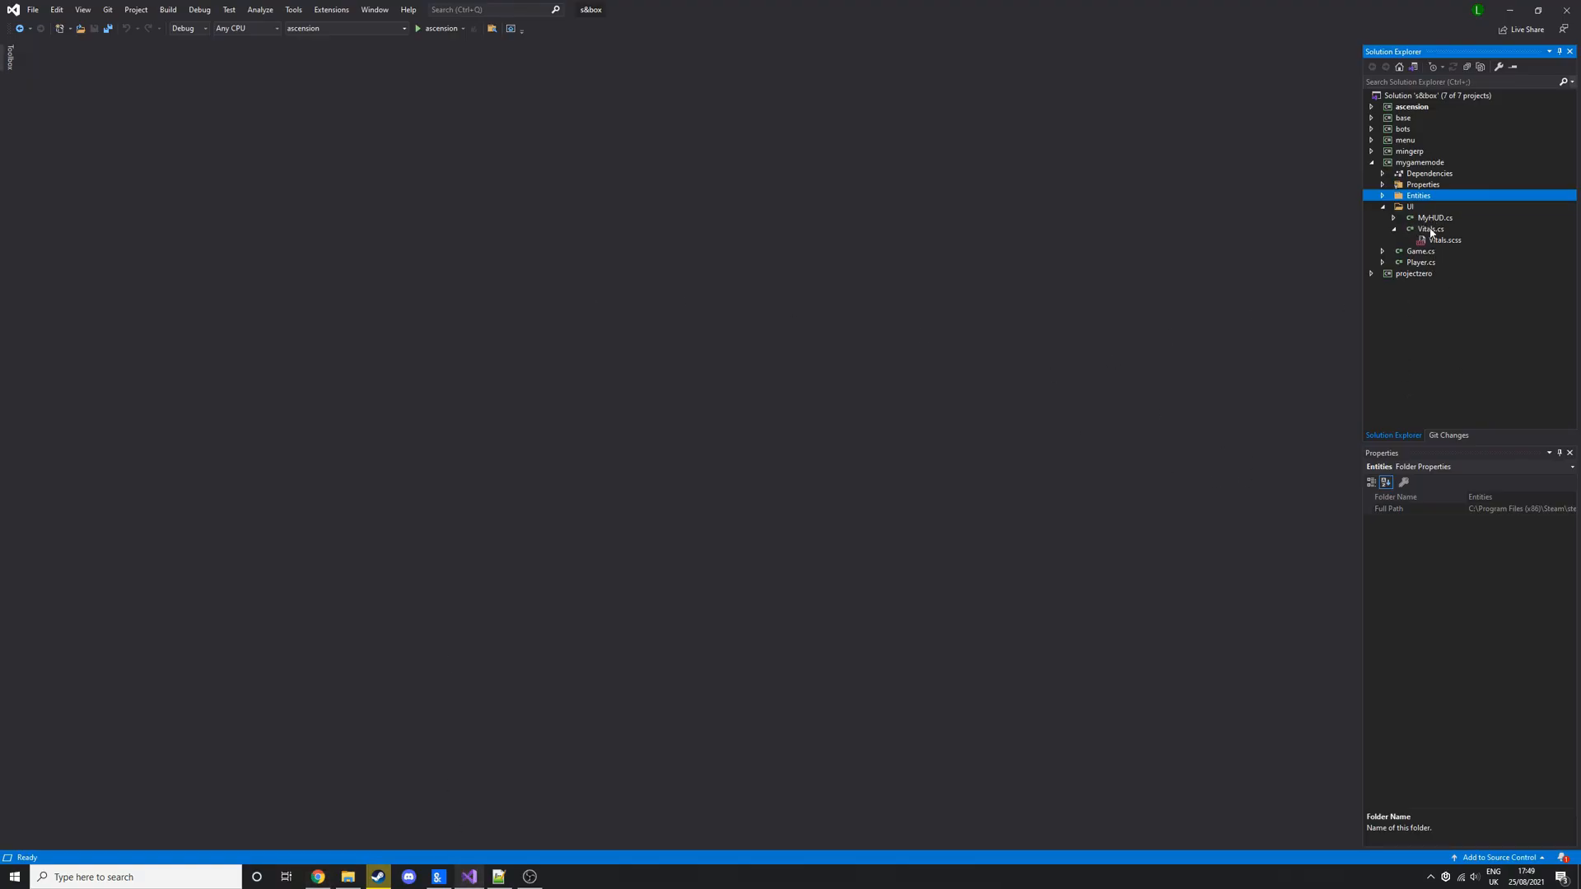
double_click(1430, 229)
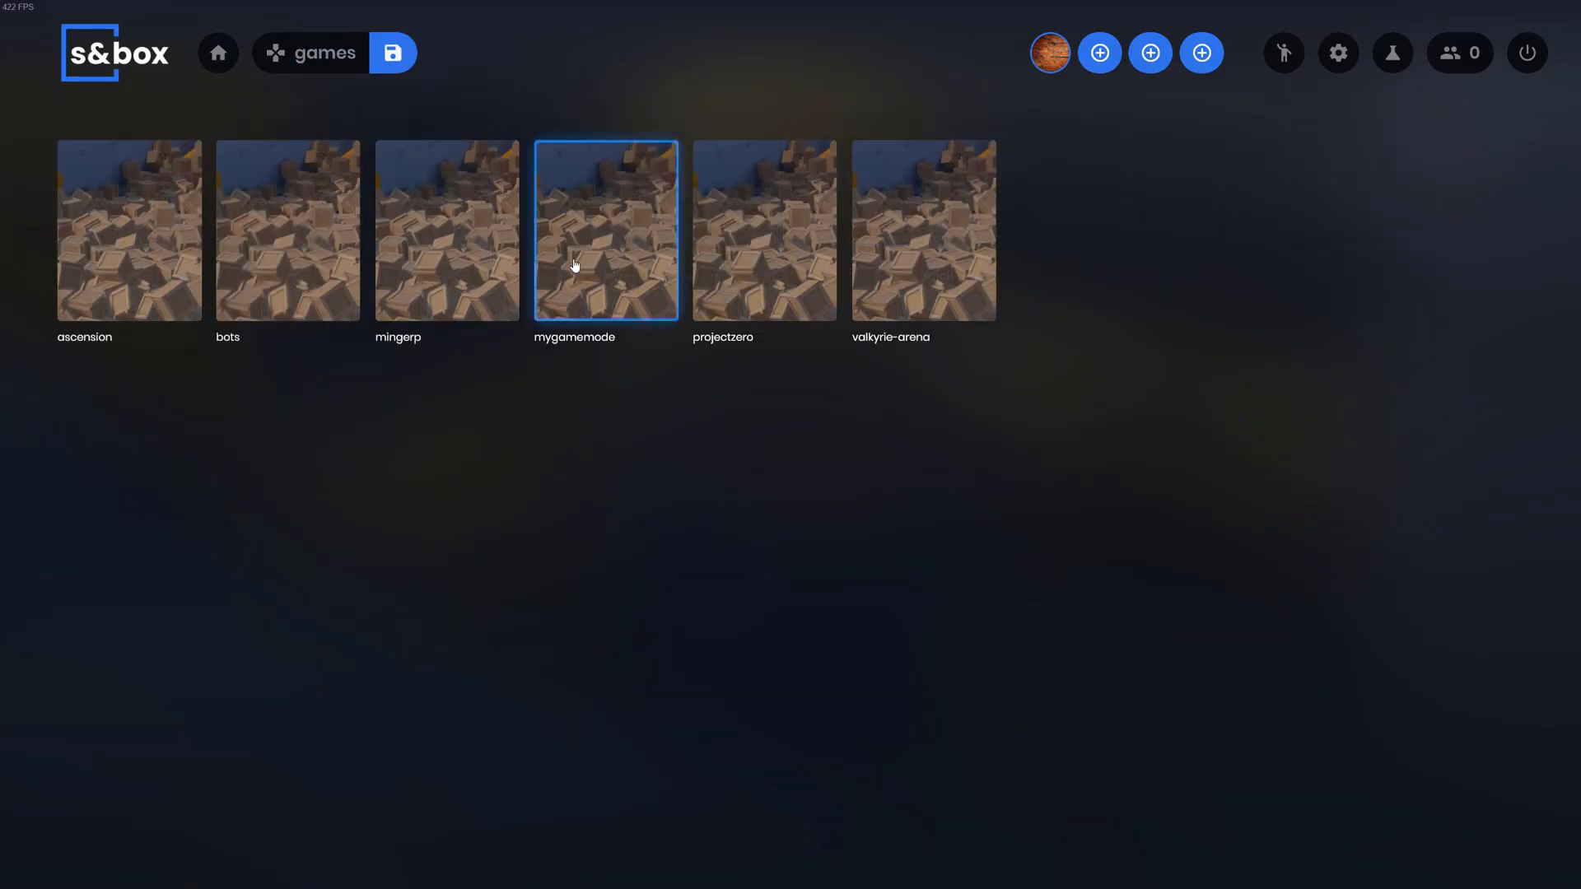
- Launch the mygamemode game from the s&box games list
left_click(606, 230)
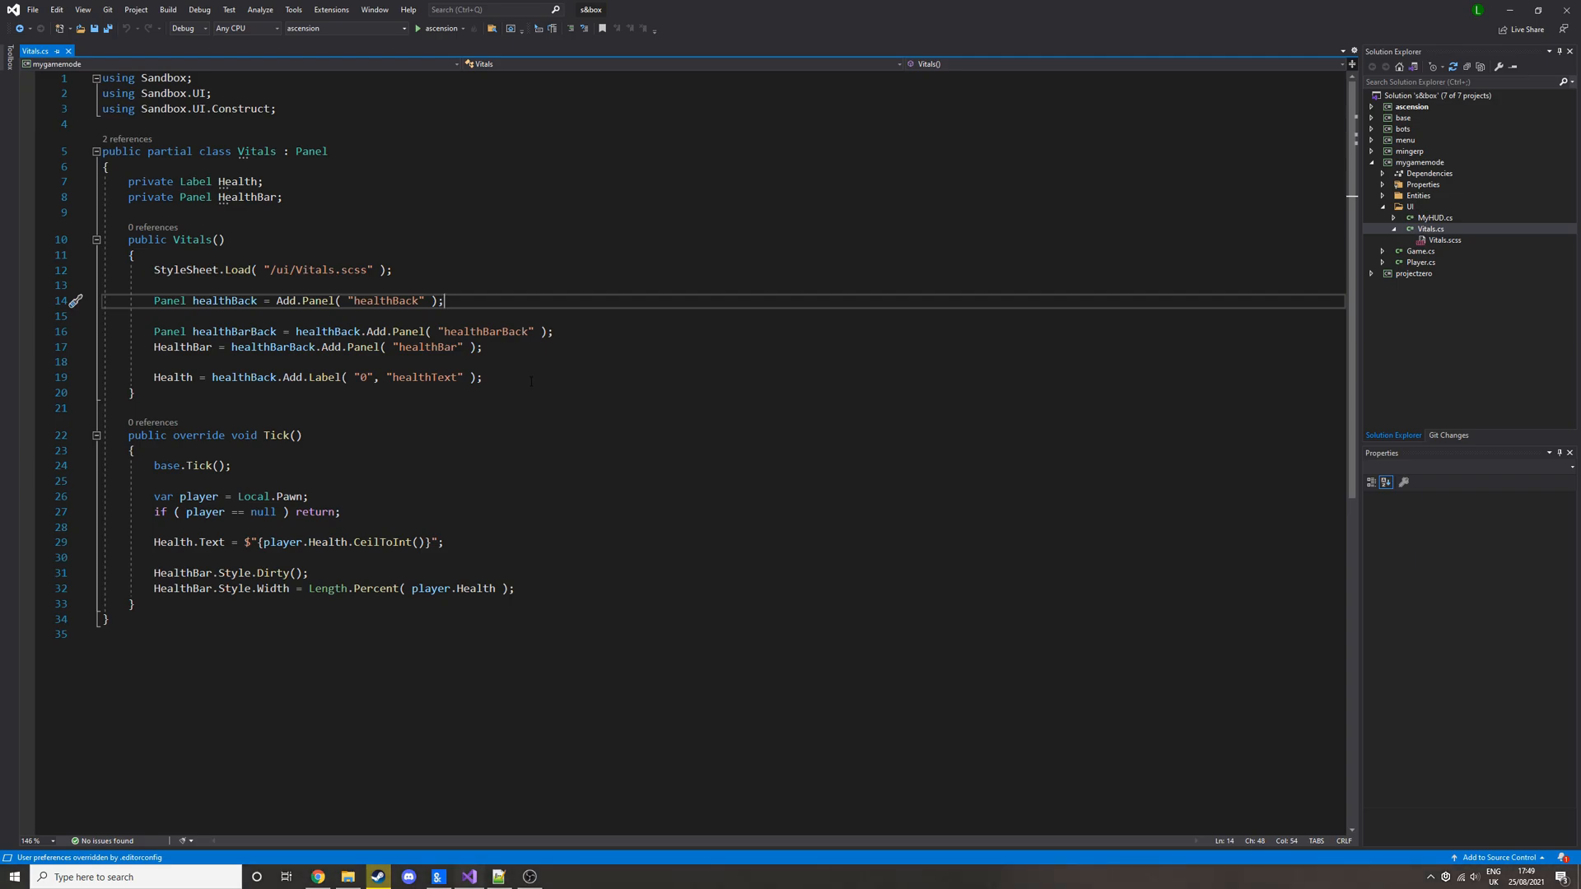
- Add Panel healthIconBack = healthBack.Add.Panel("healthIconBack") below the healthBack line in Vitals.cs
key("Enter")
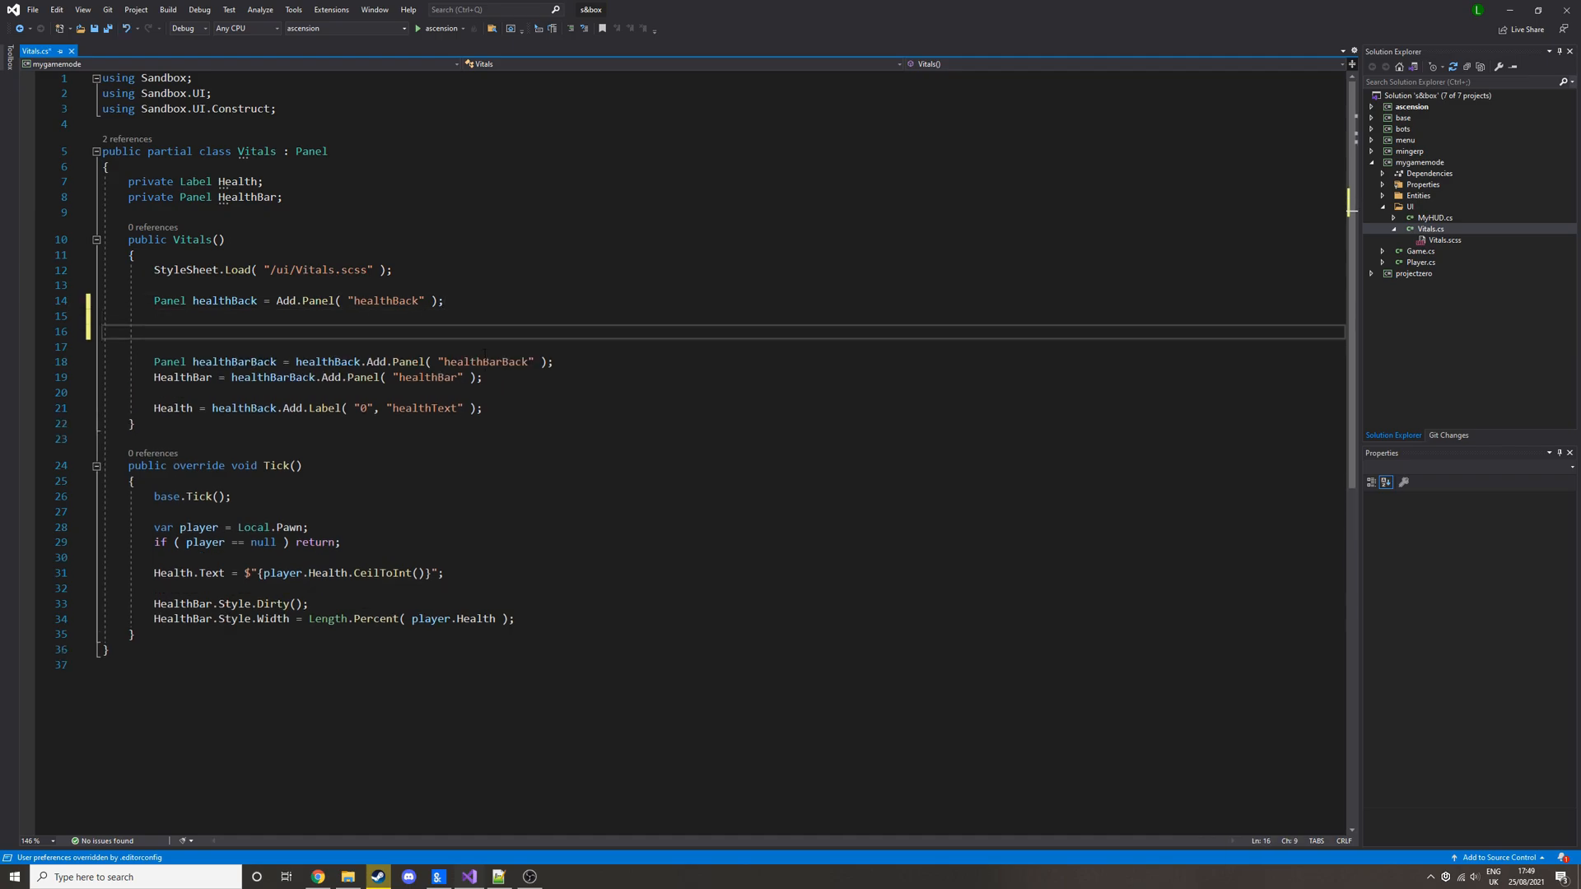
type("Panel health")
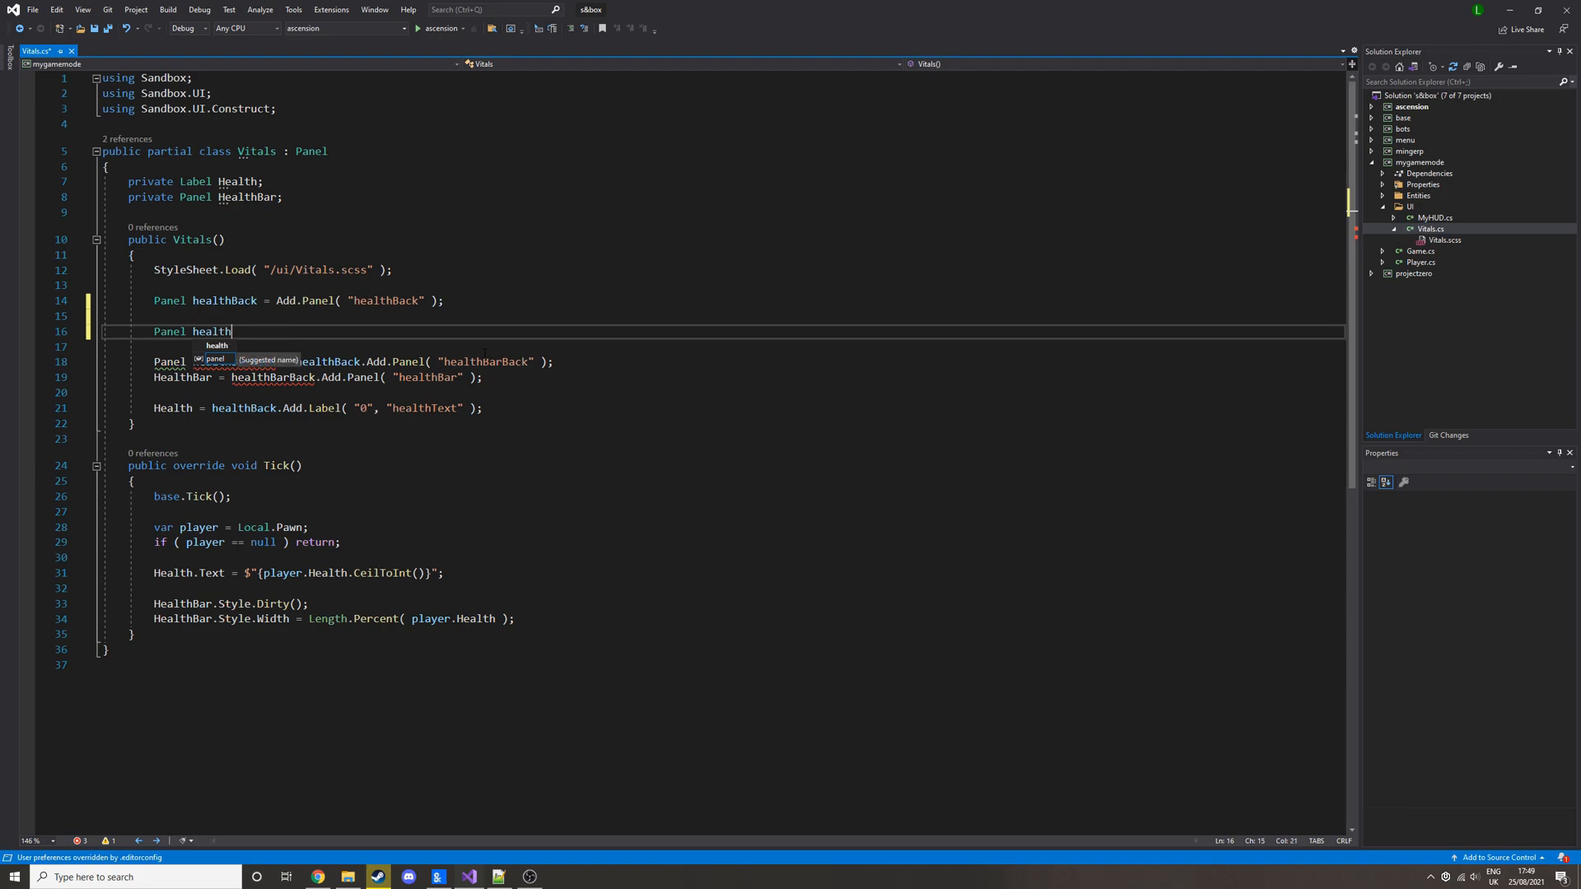
type("IconBack")
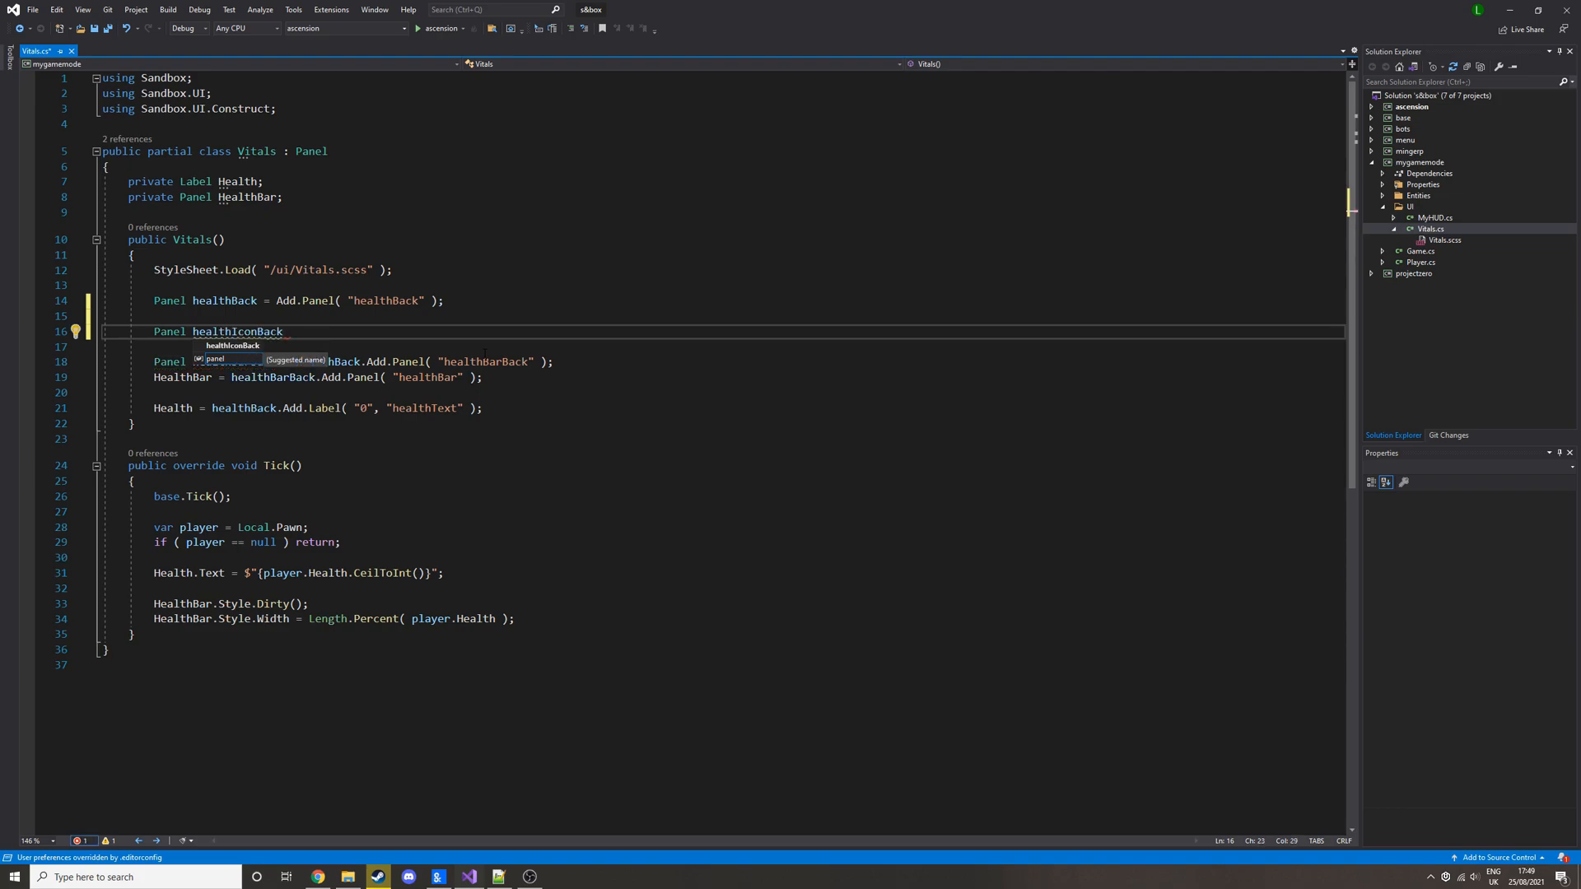
type("= jhea")
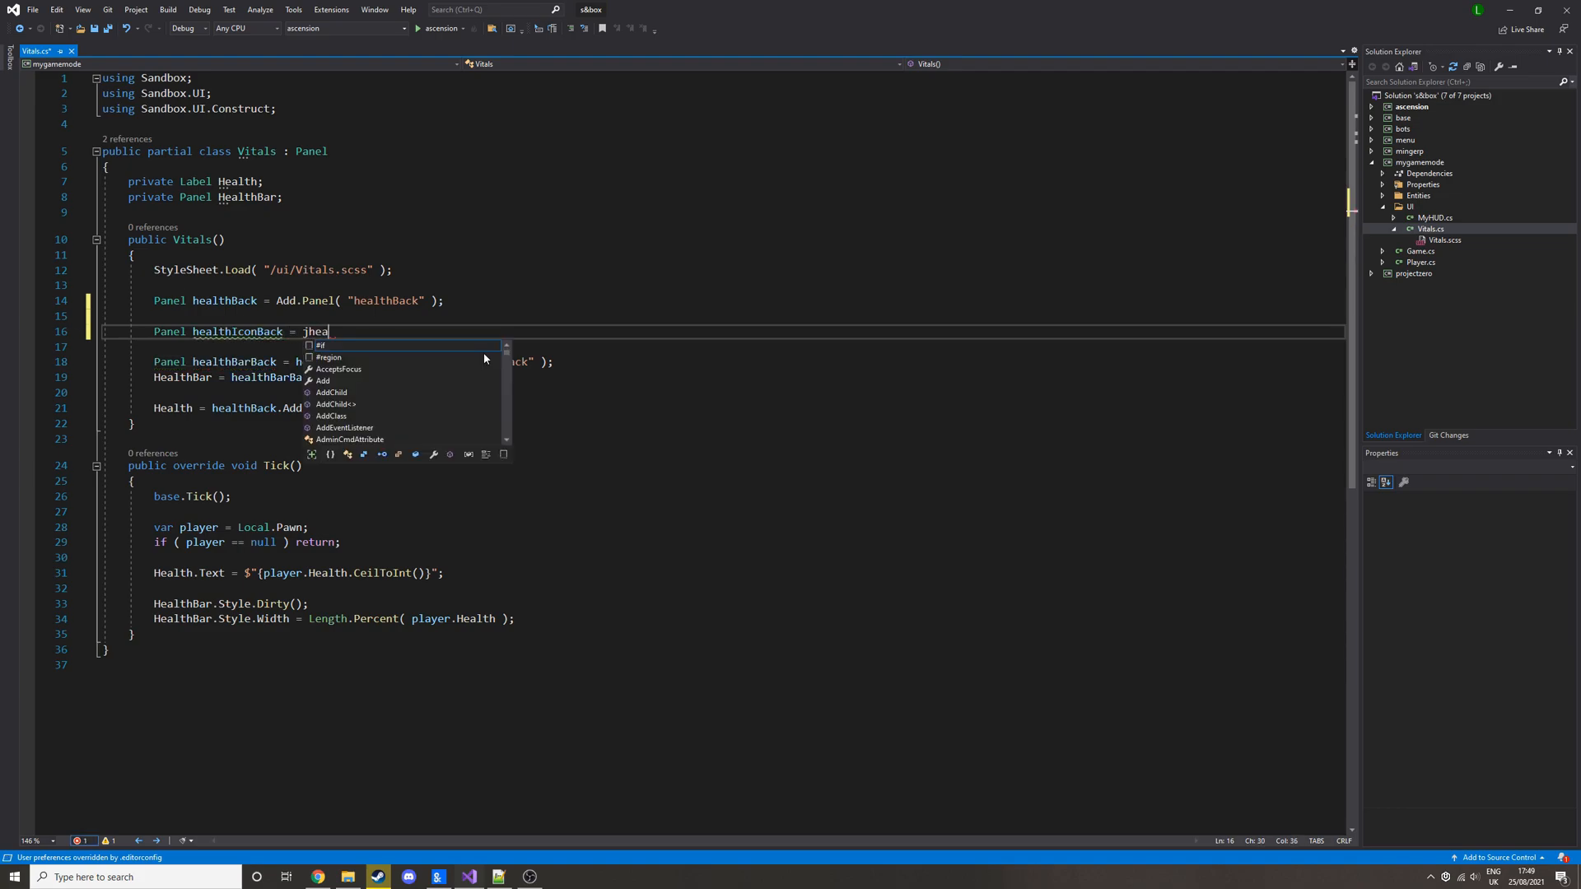
type("HealthIconBack\" );")
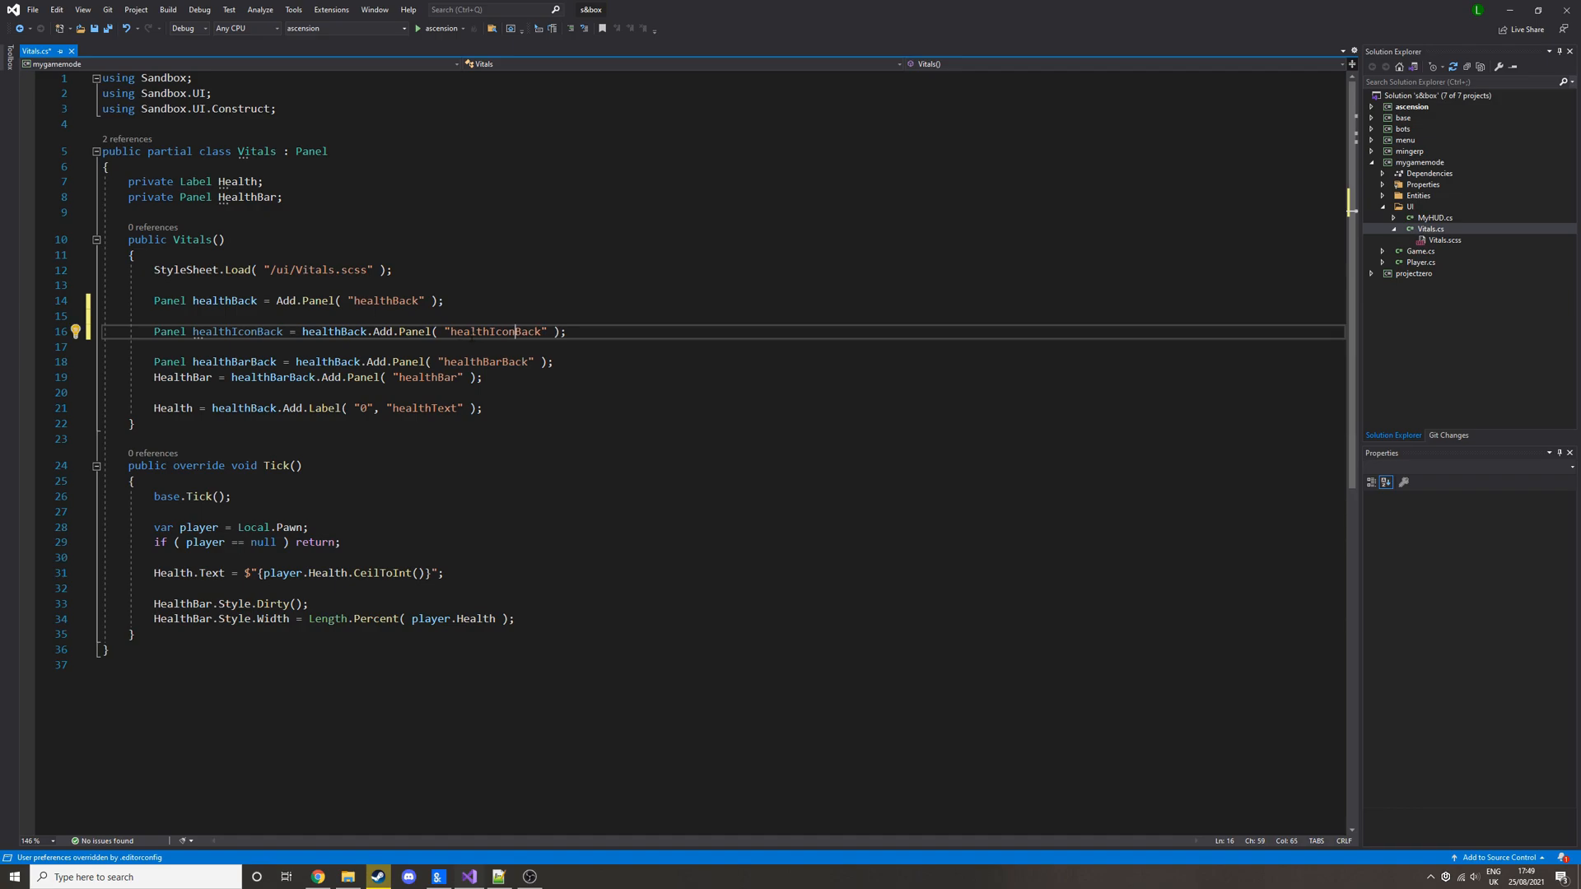
left_click(1436, 240)
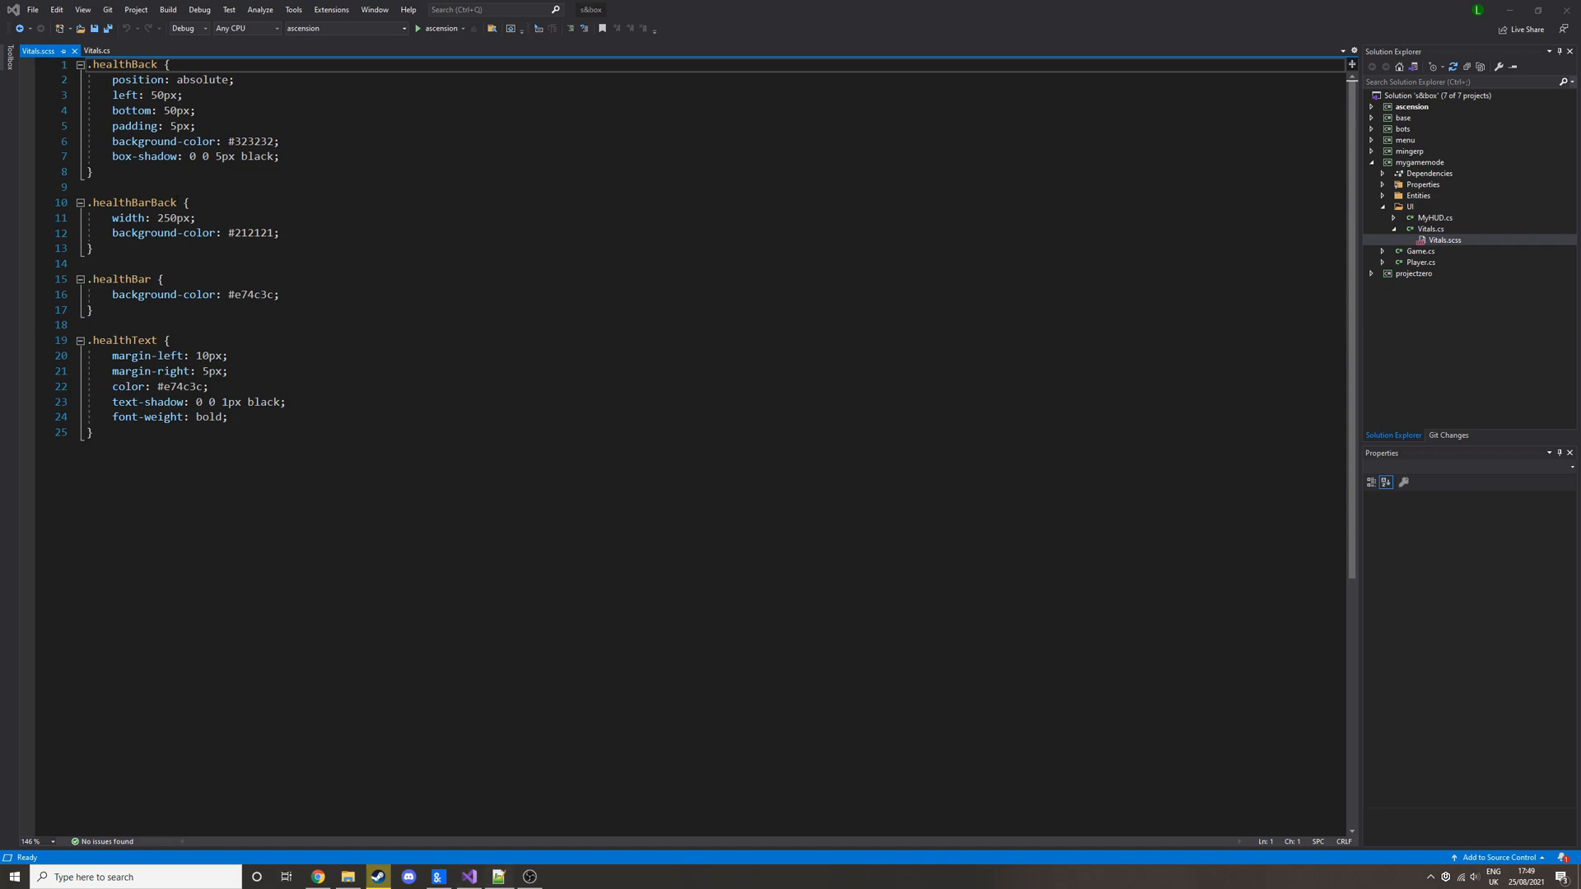
- Write a .healthIconBack rule with margin-right 5px and align-items center, then begin .healthIcon
left_click(90, 310)
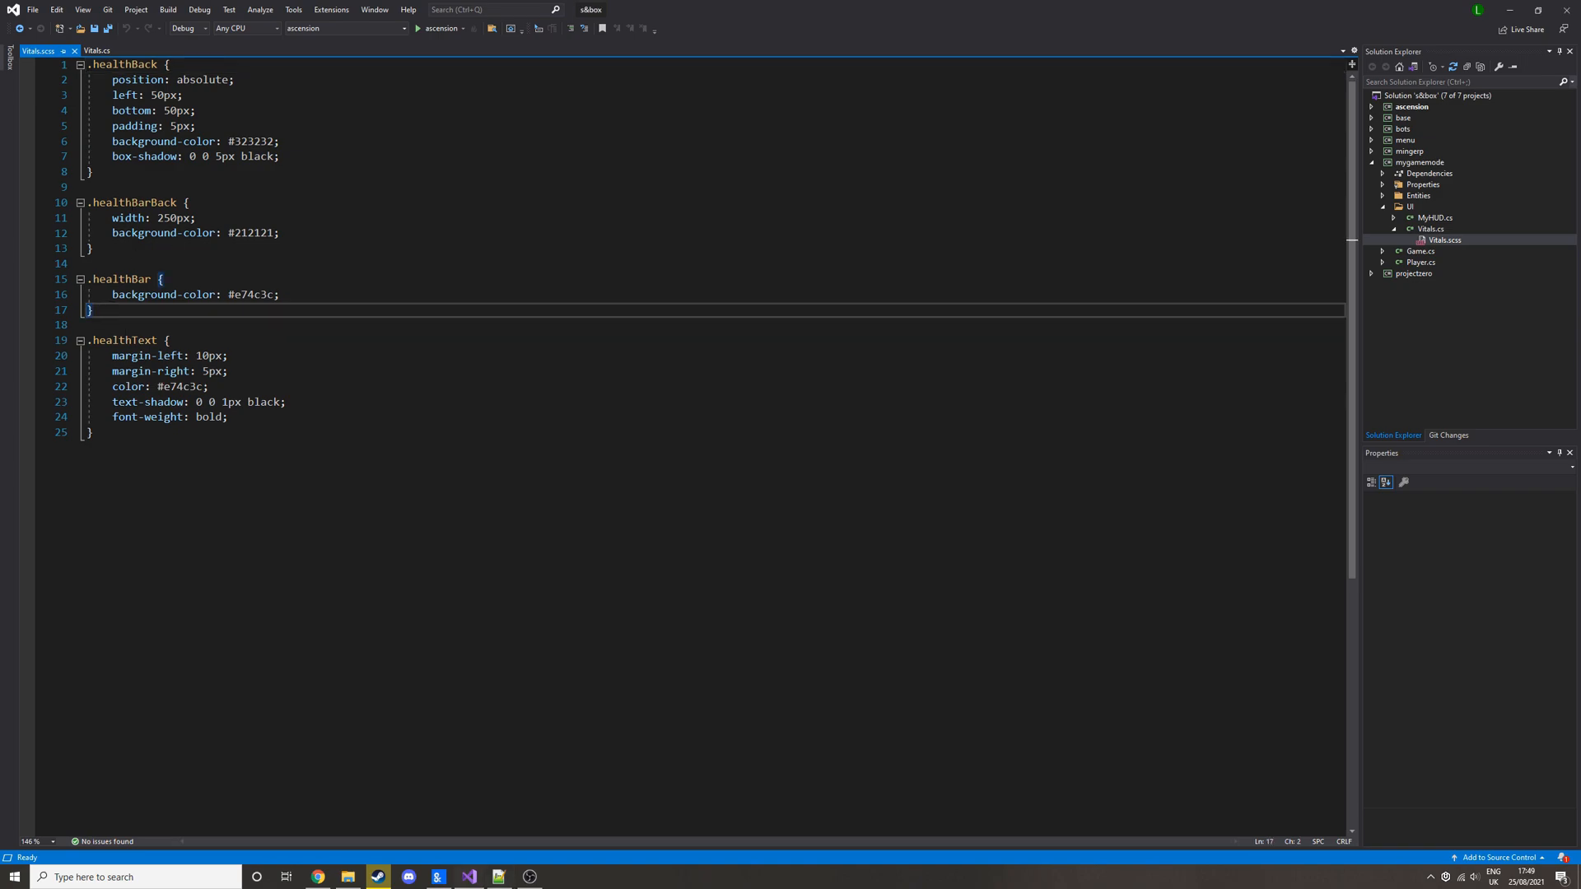
key("enter")
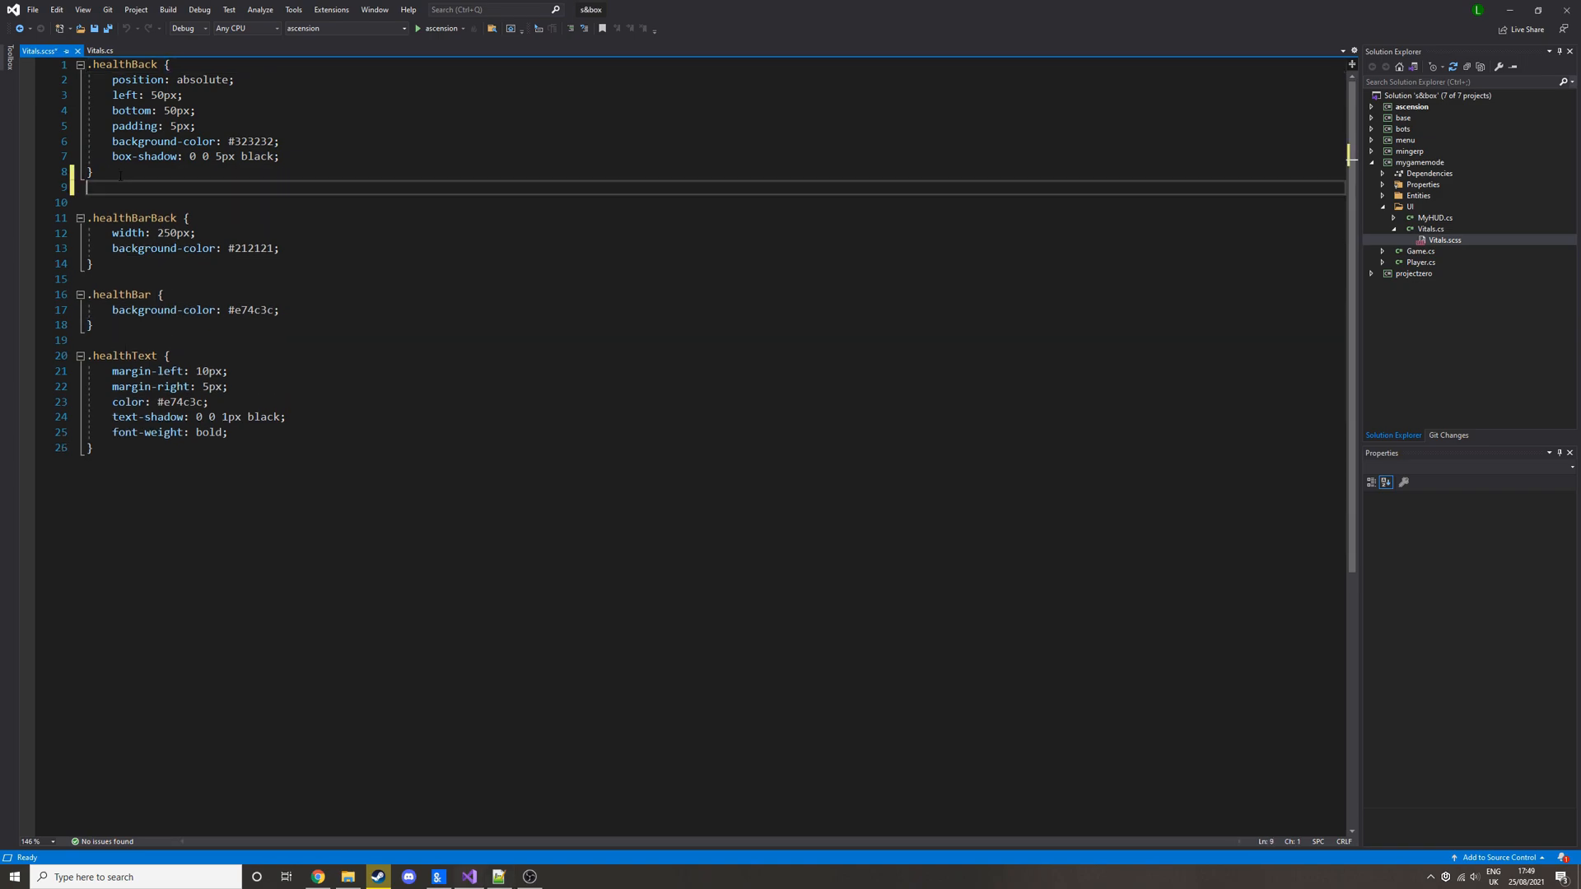
type(".healthIconBack {")
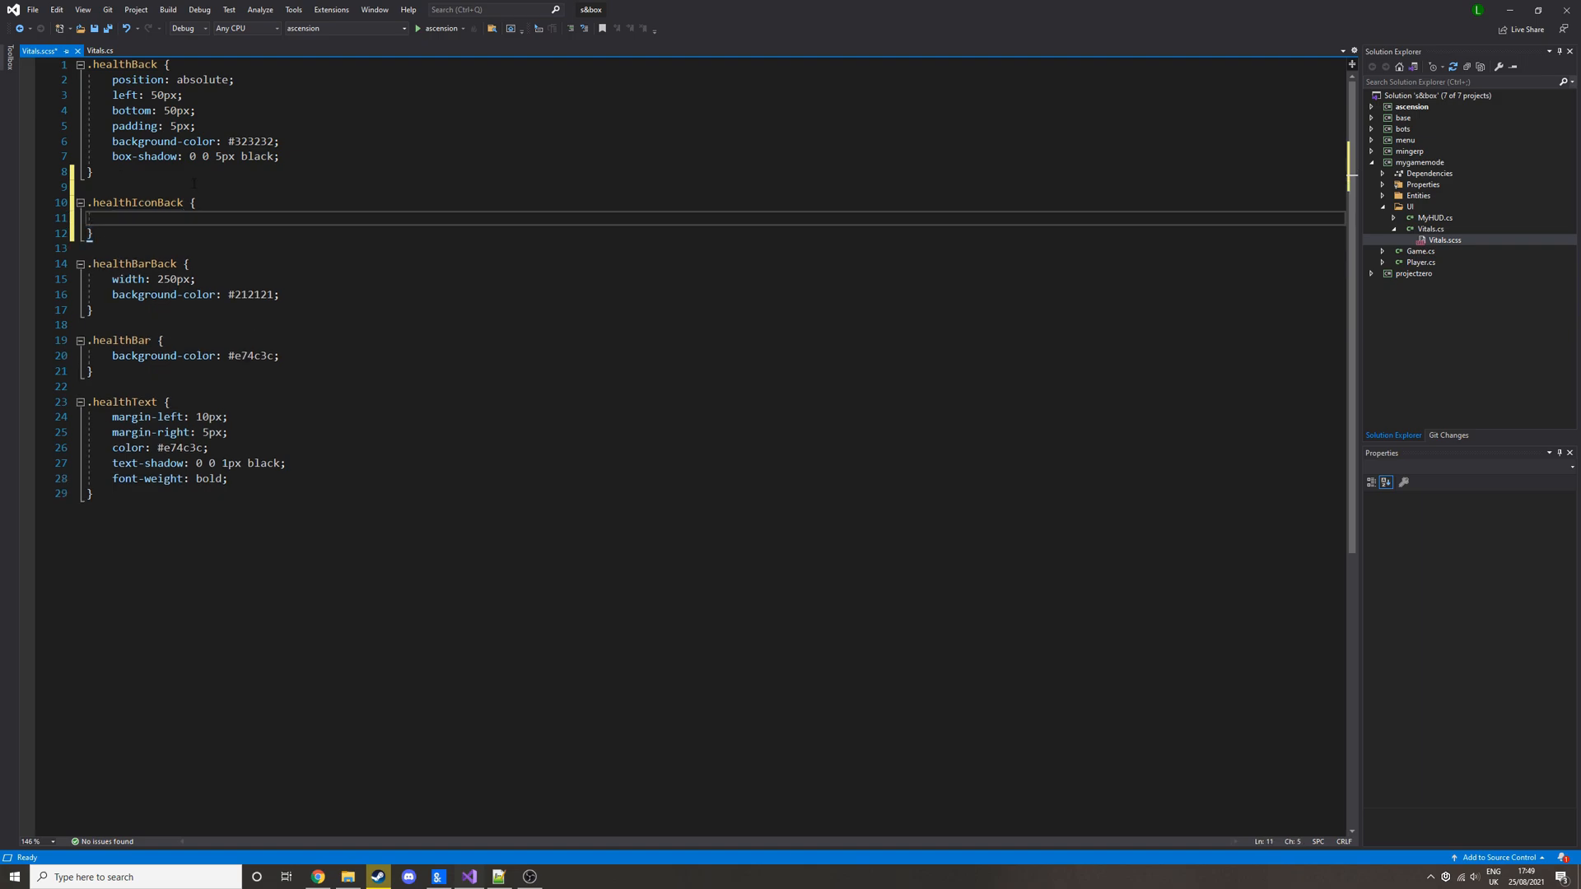
type("w")
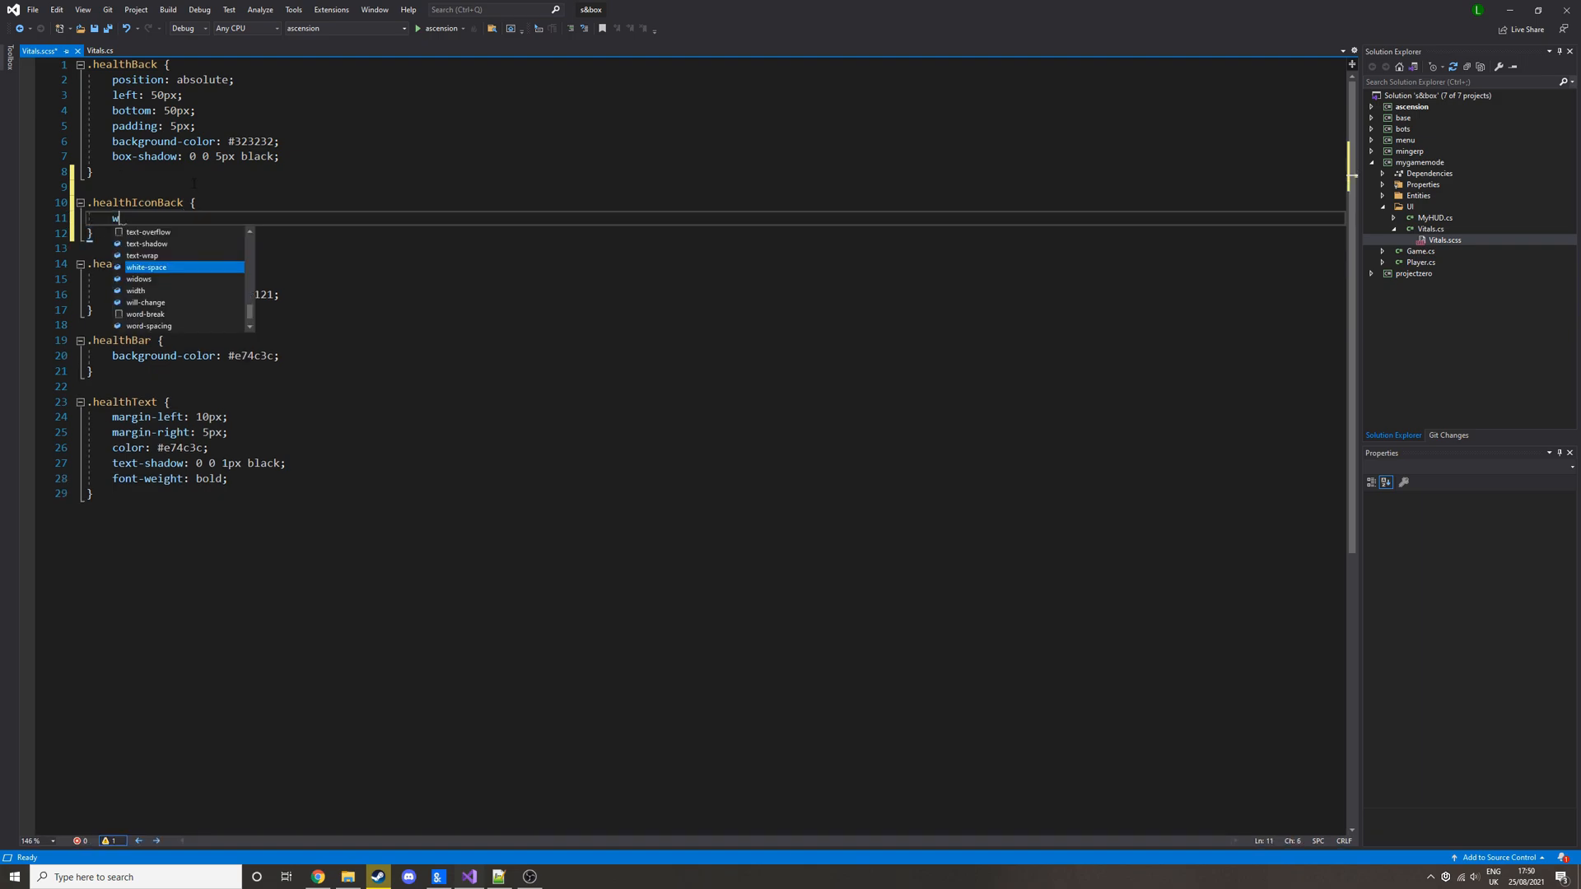
key("Backspace")
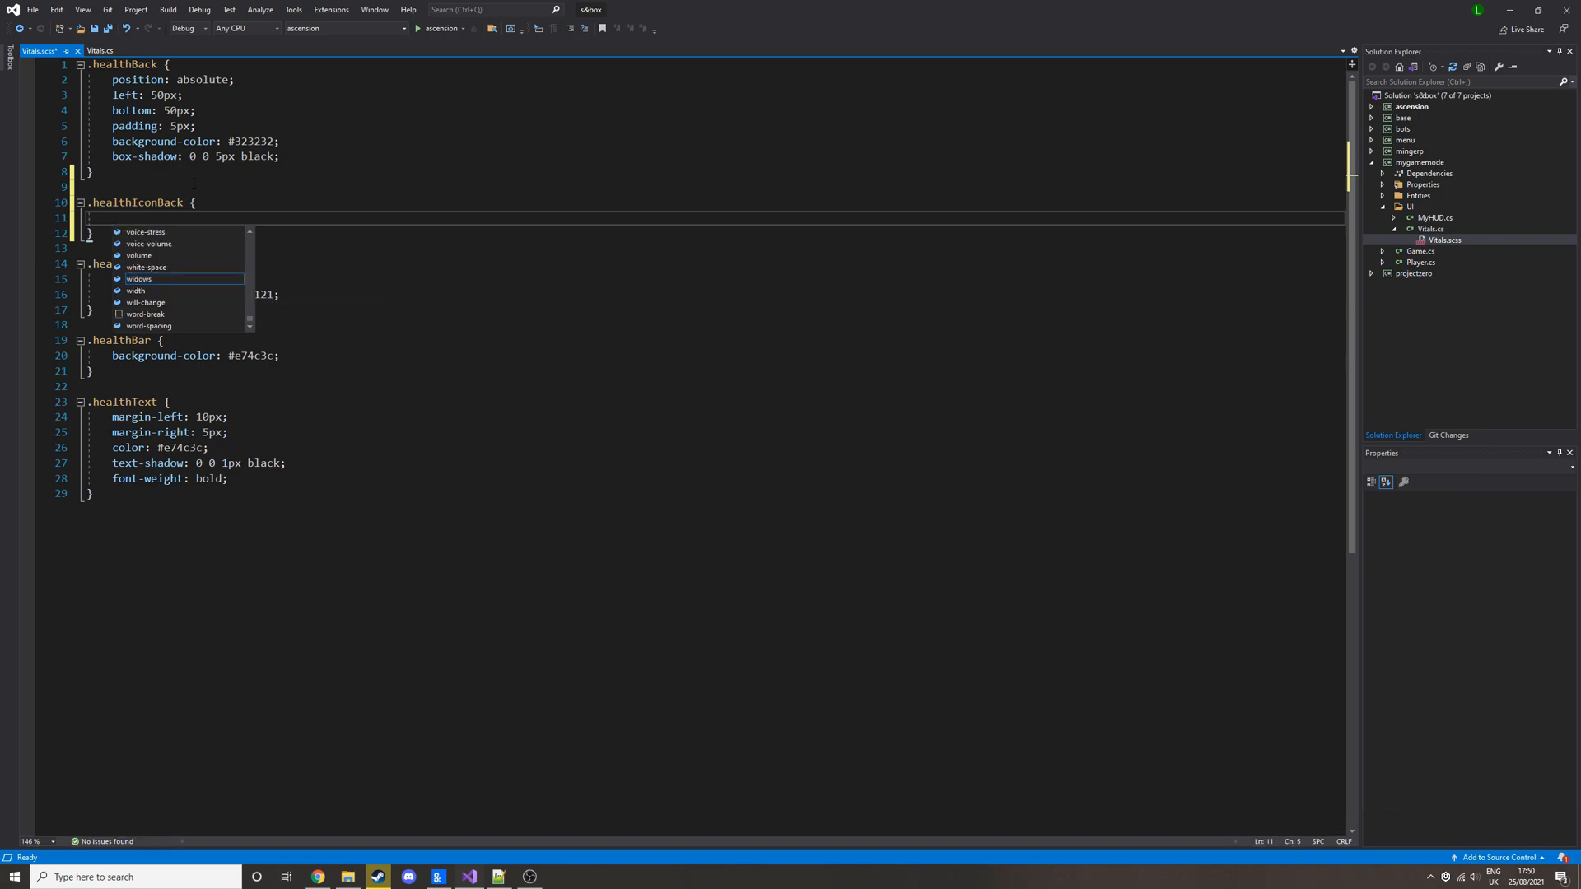
type("margin-right: 5")
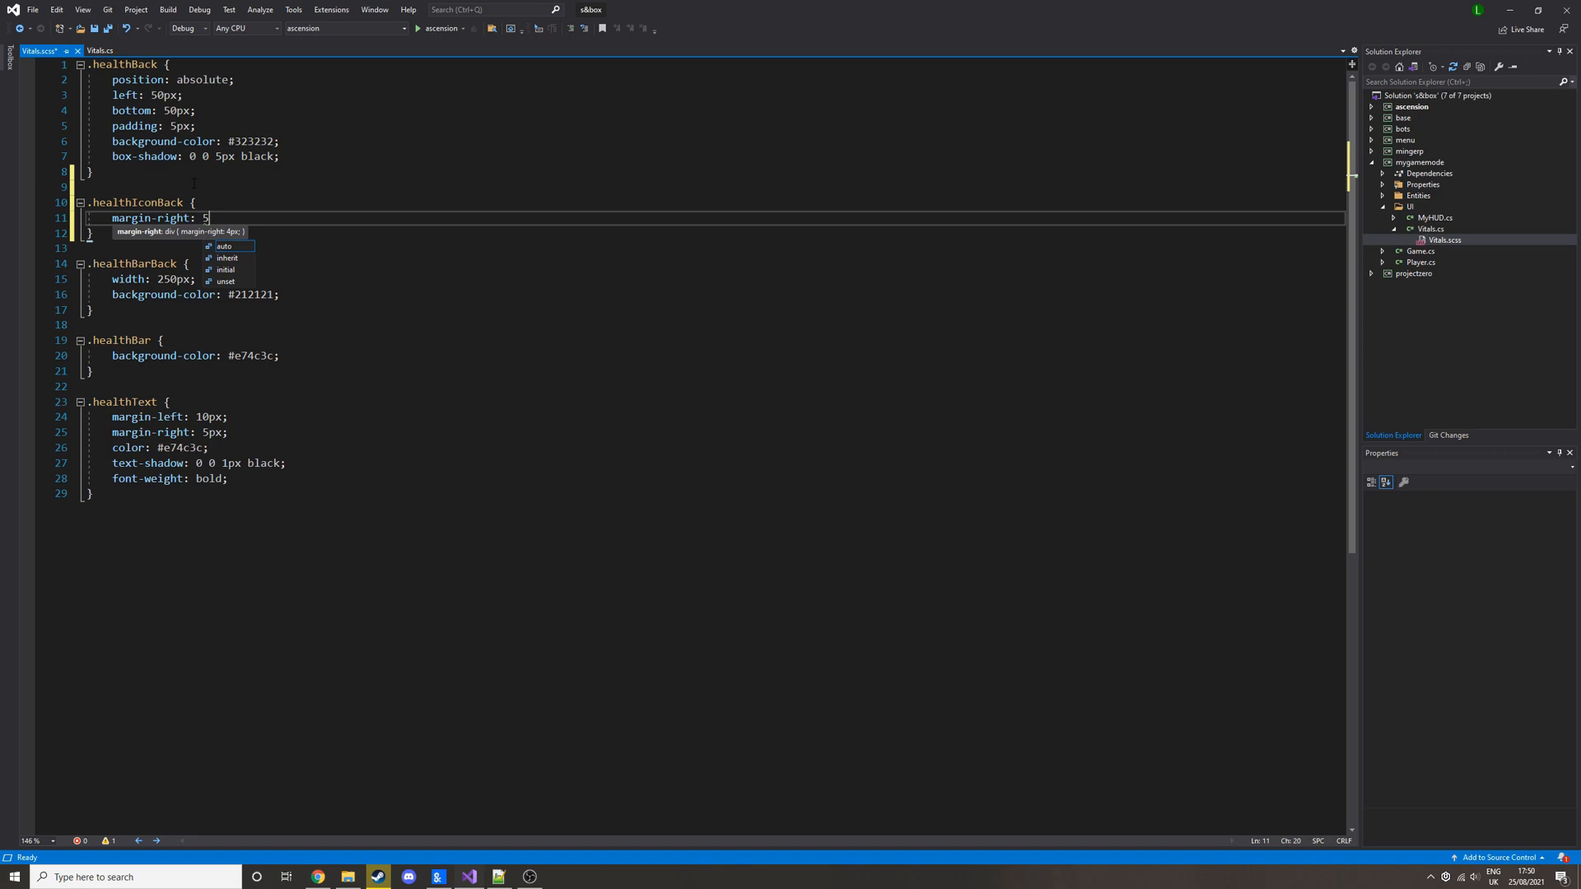
type("px;")
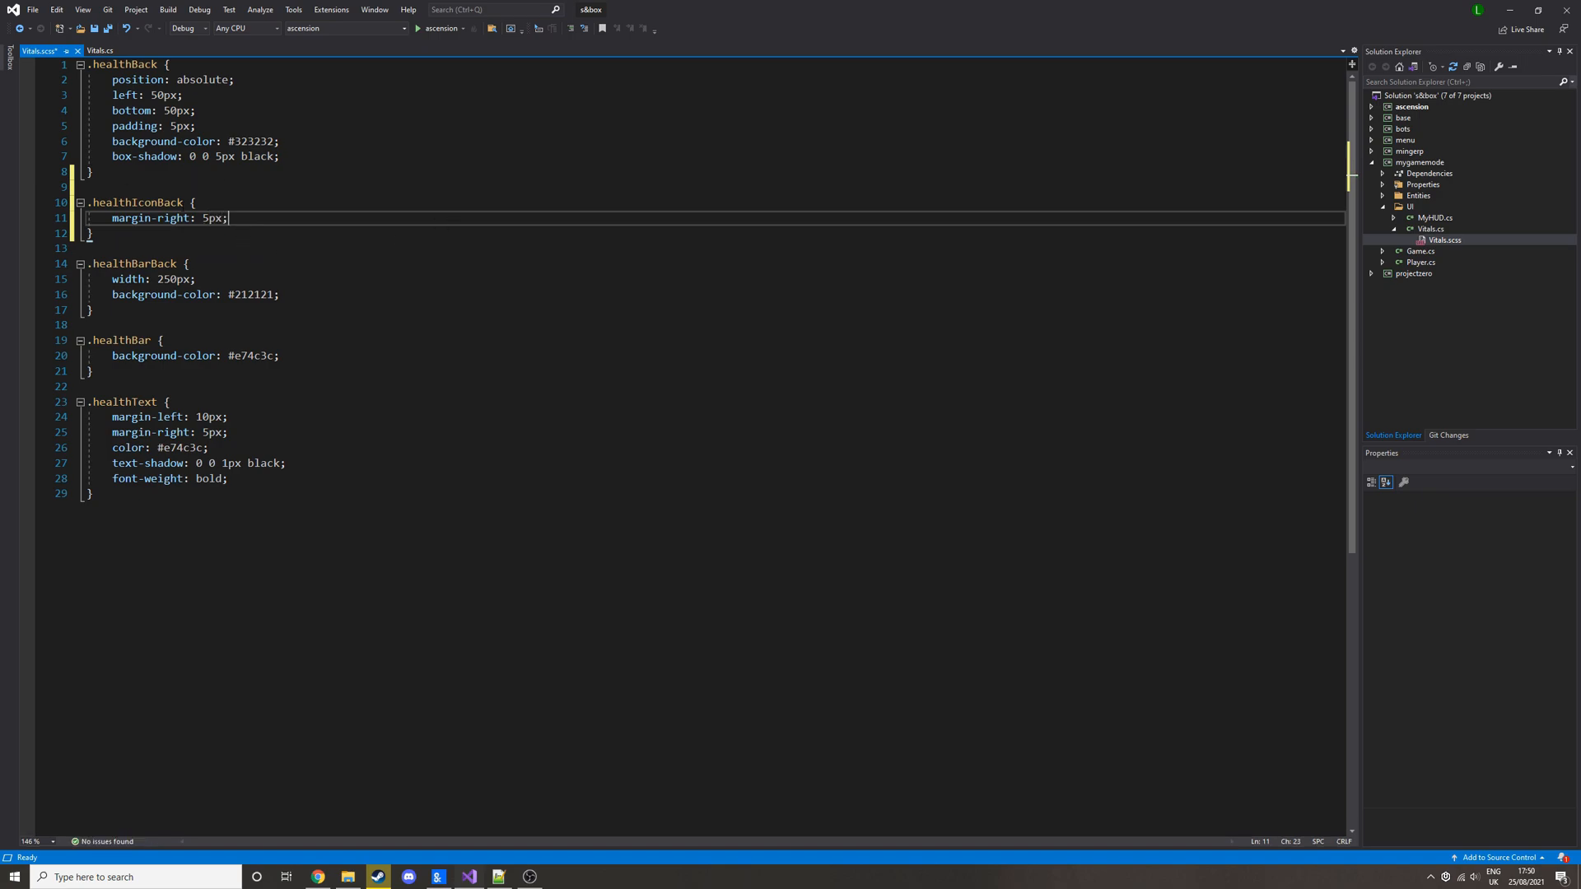
key("Return")
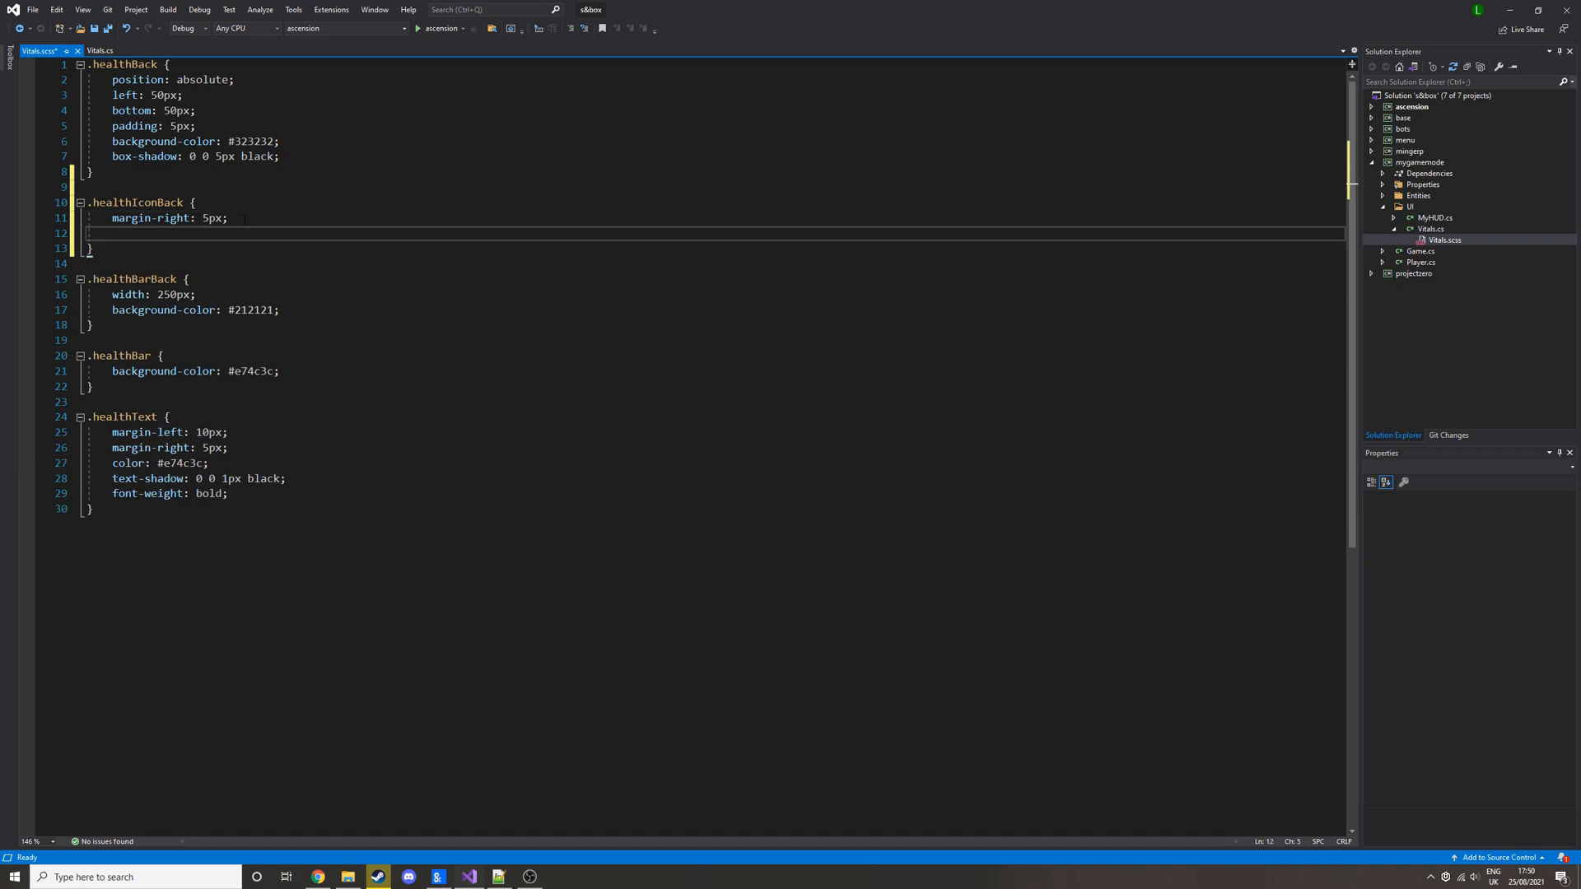
type("align-items:")
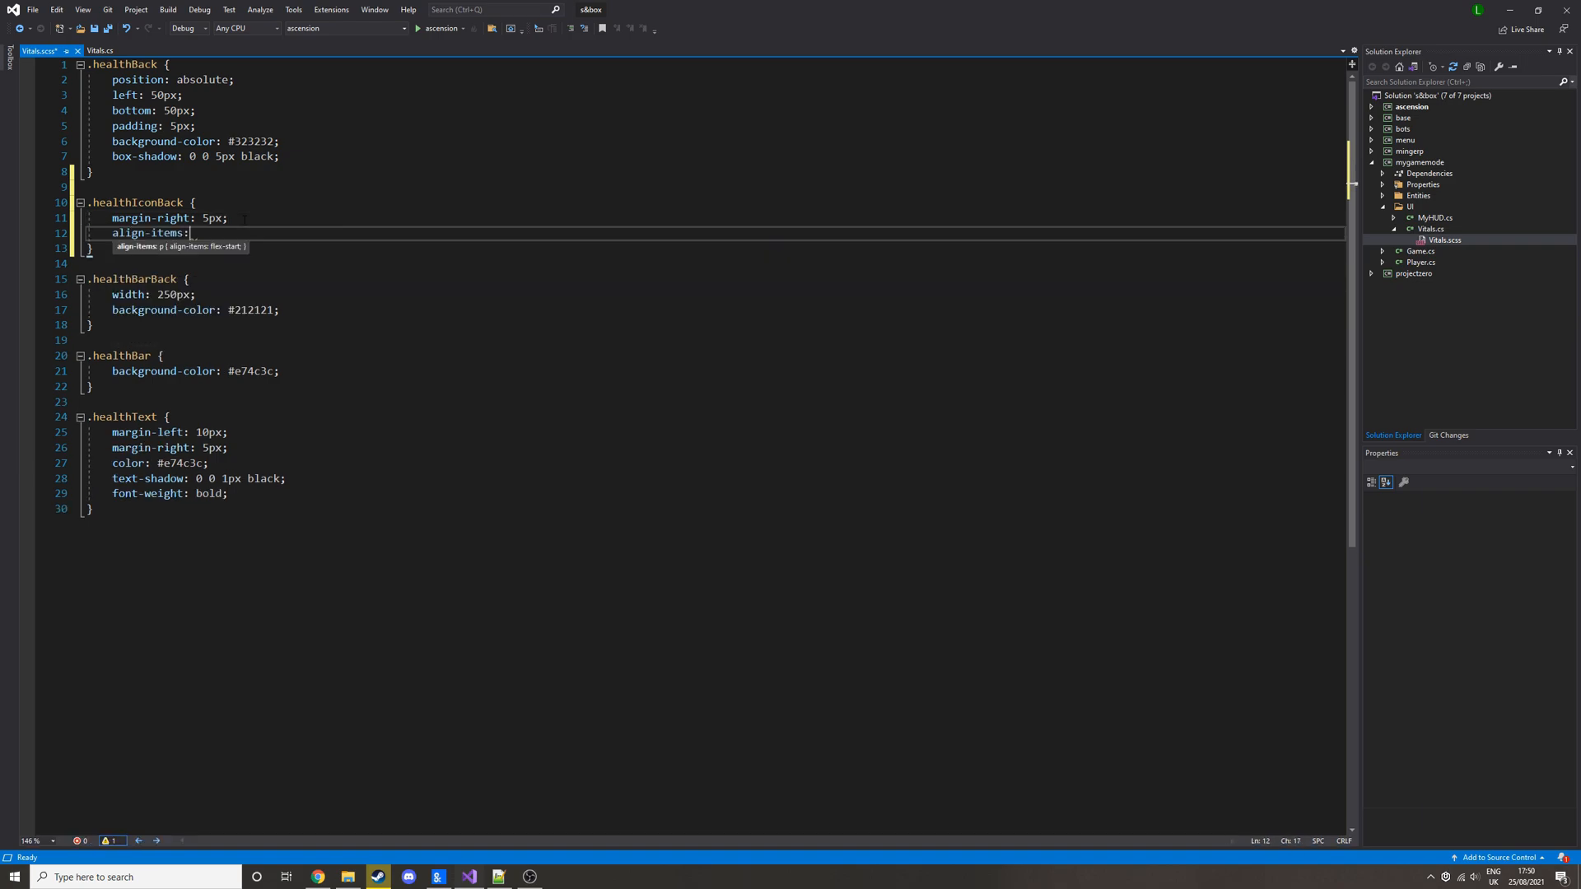
type("center;")
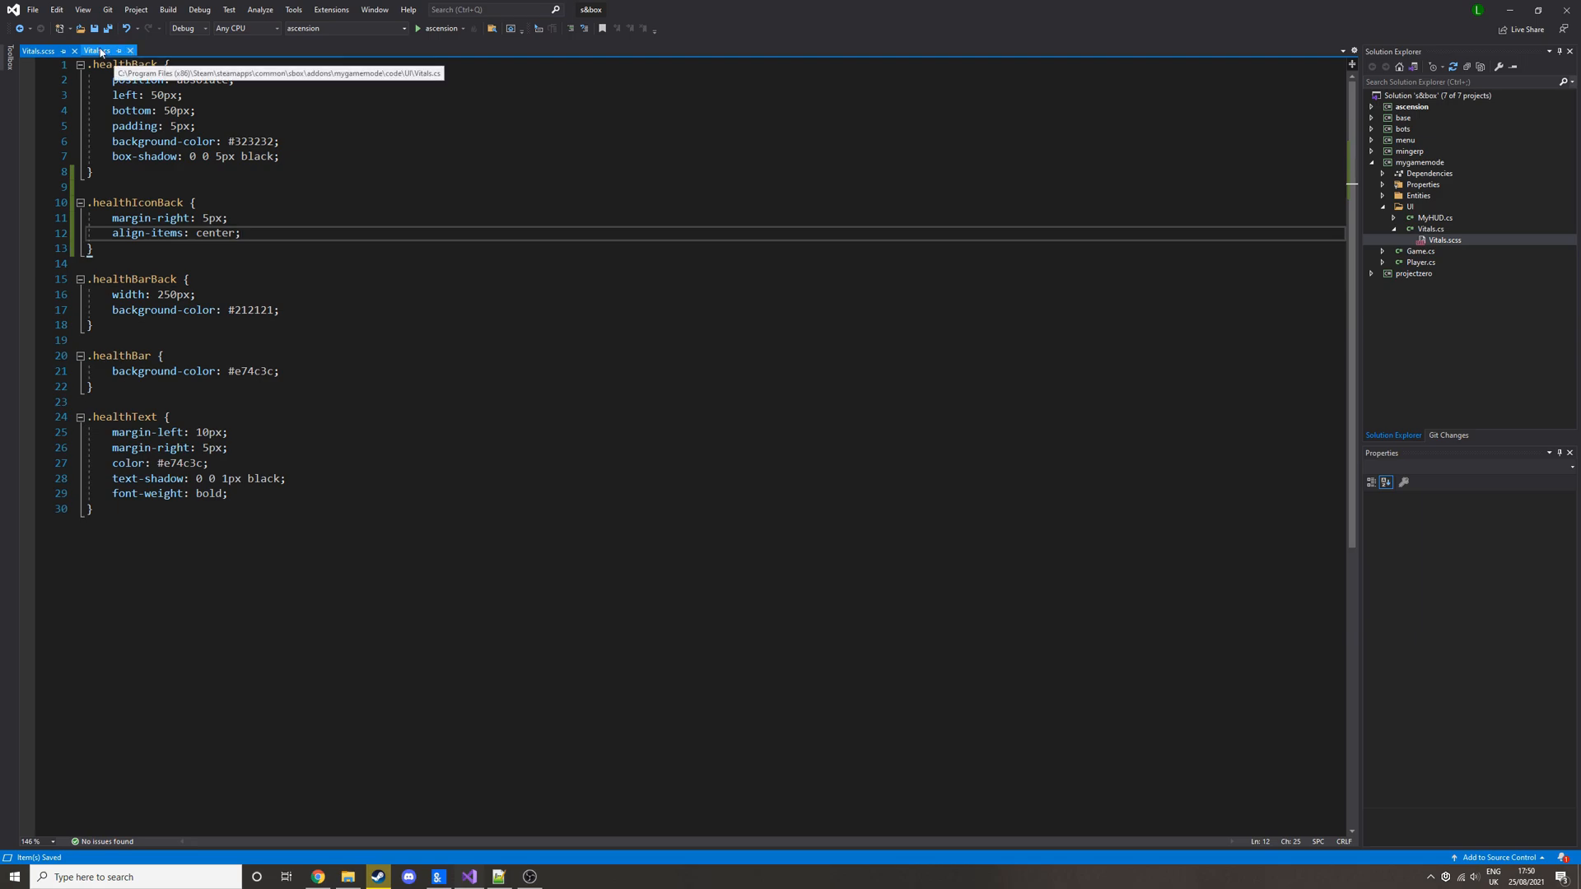
left_click(90, 249)
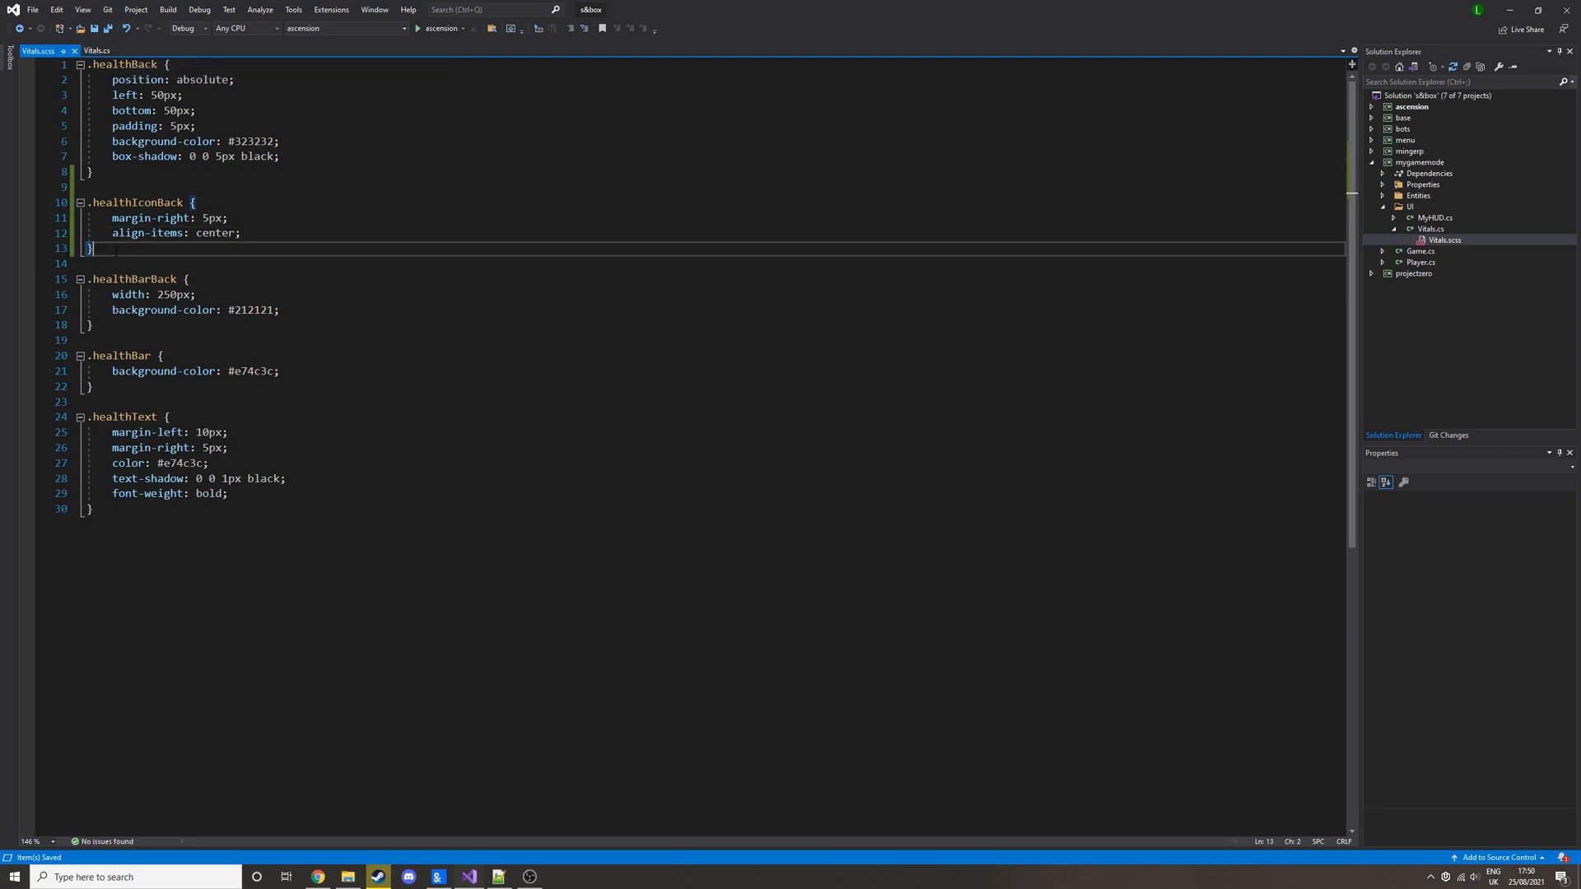
type(".healthIcon {")
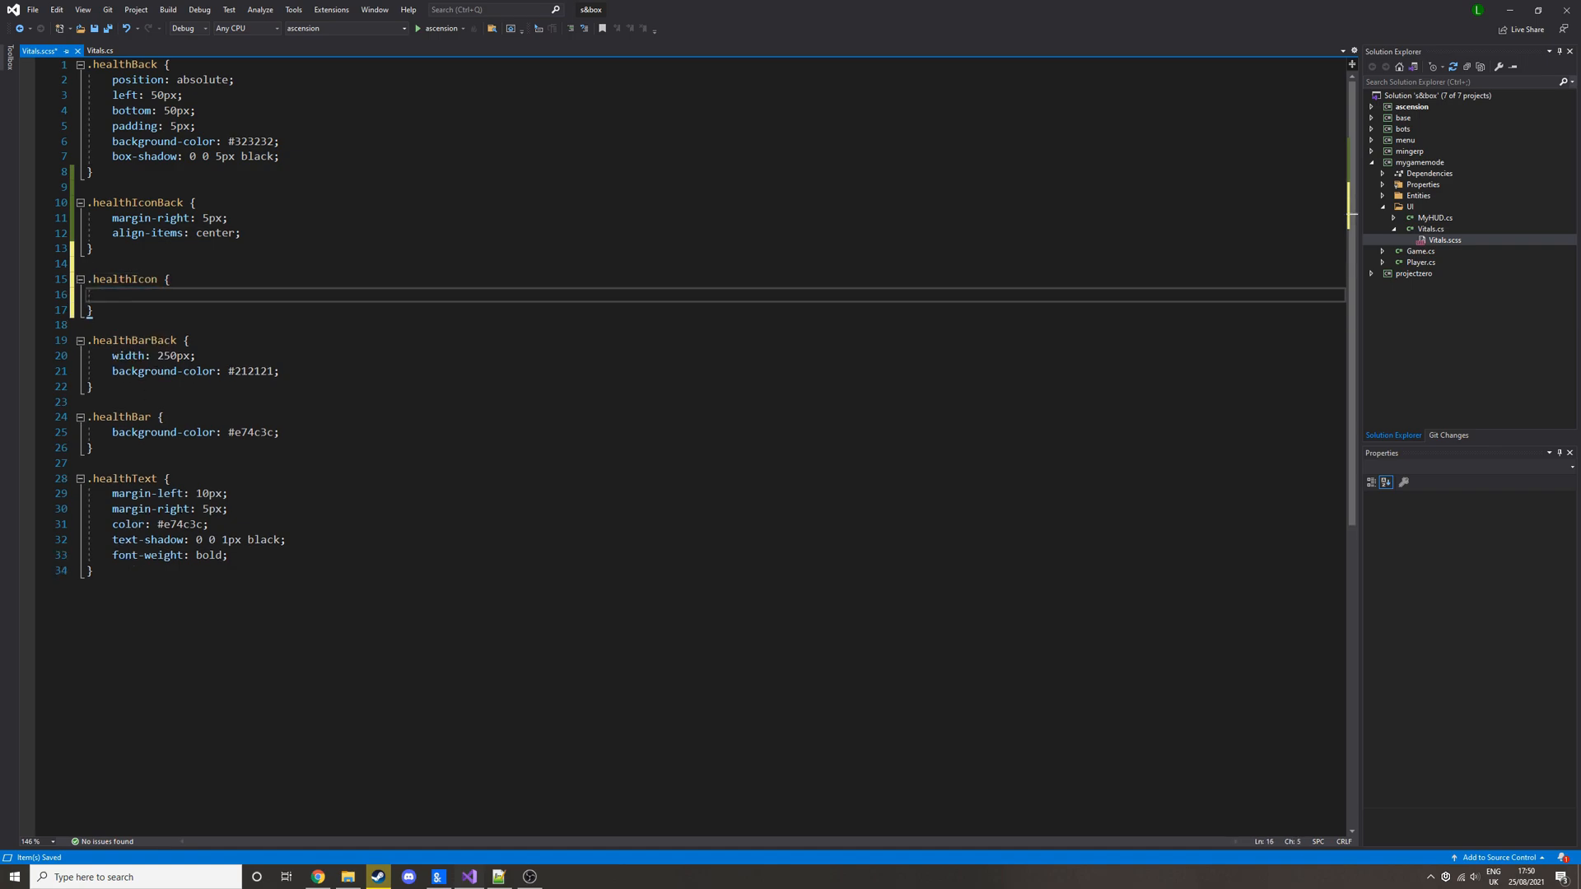
- Style .healthIcon with color #e74c3c, black 1px text shadow, MaterialIcons font, 17px size, and save
double_click(159, 524)
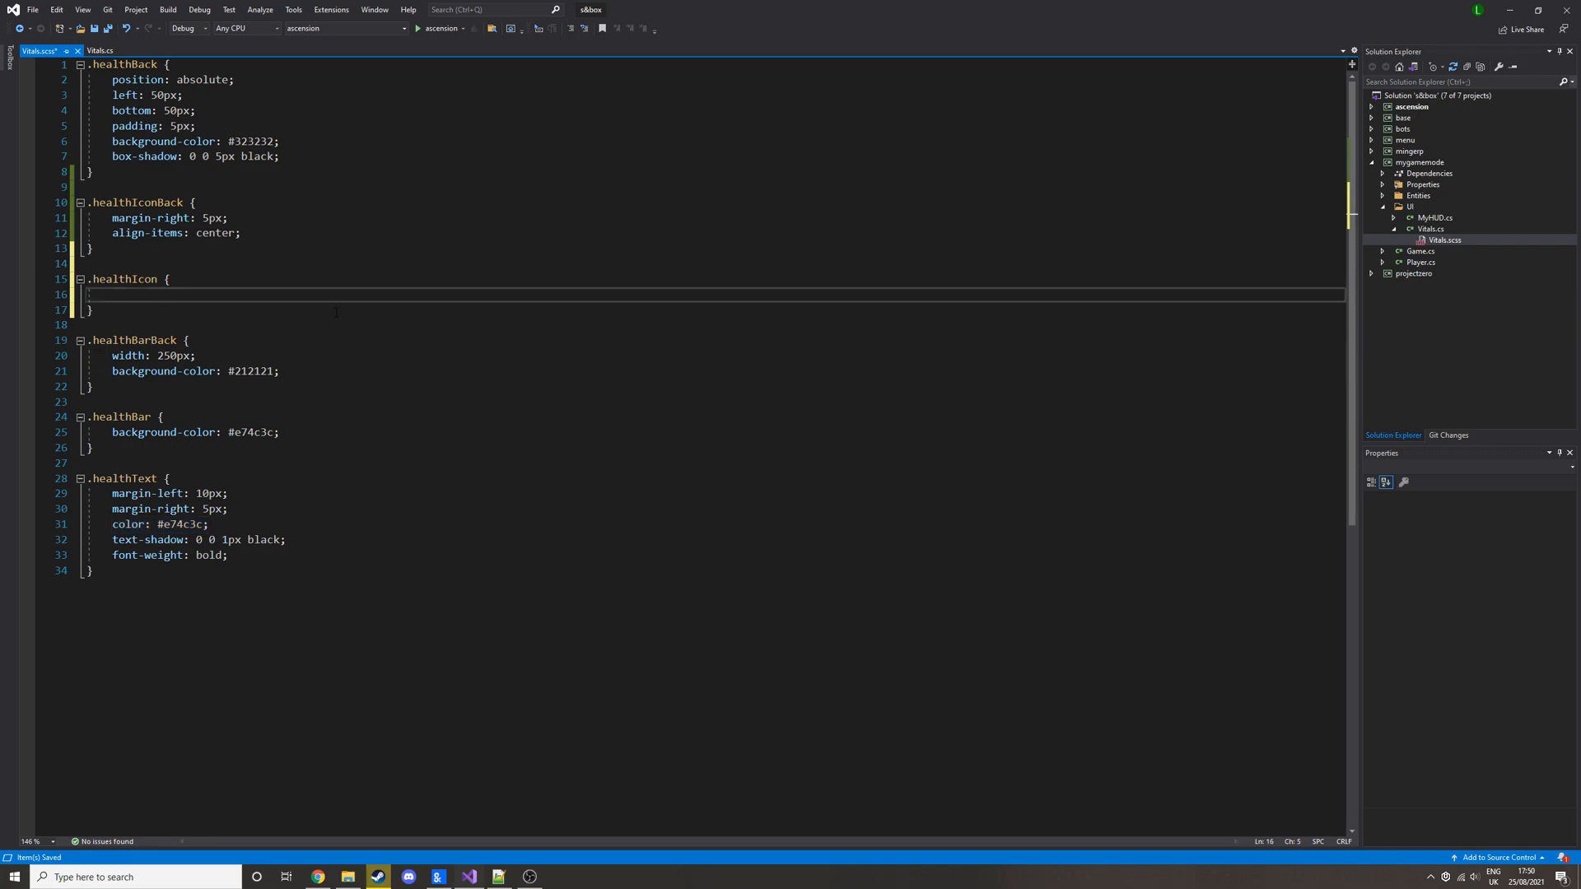
type("color: #e74c3c;")
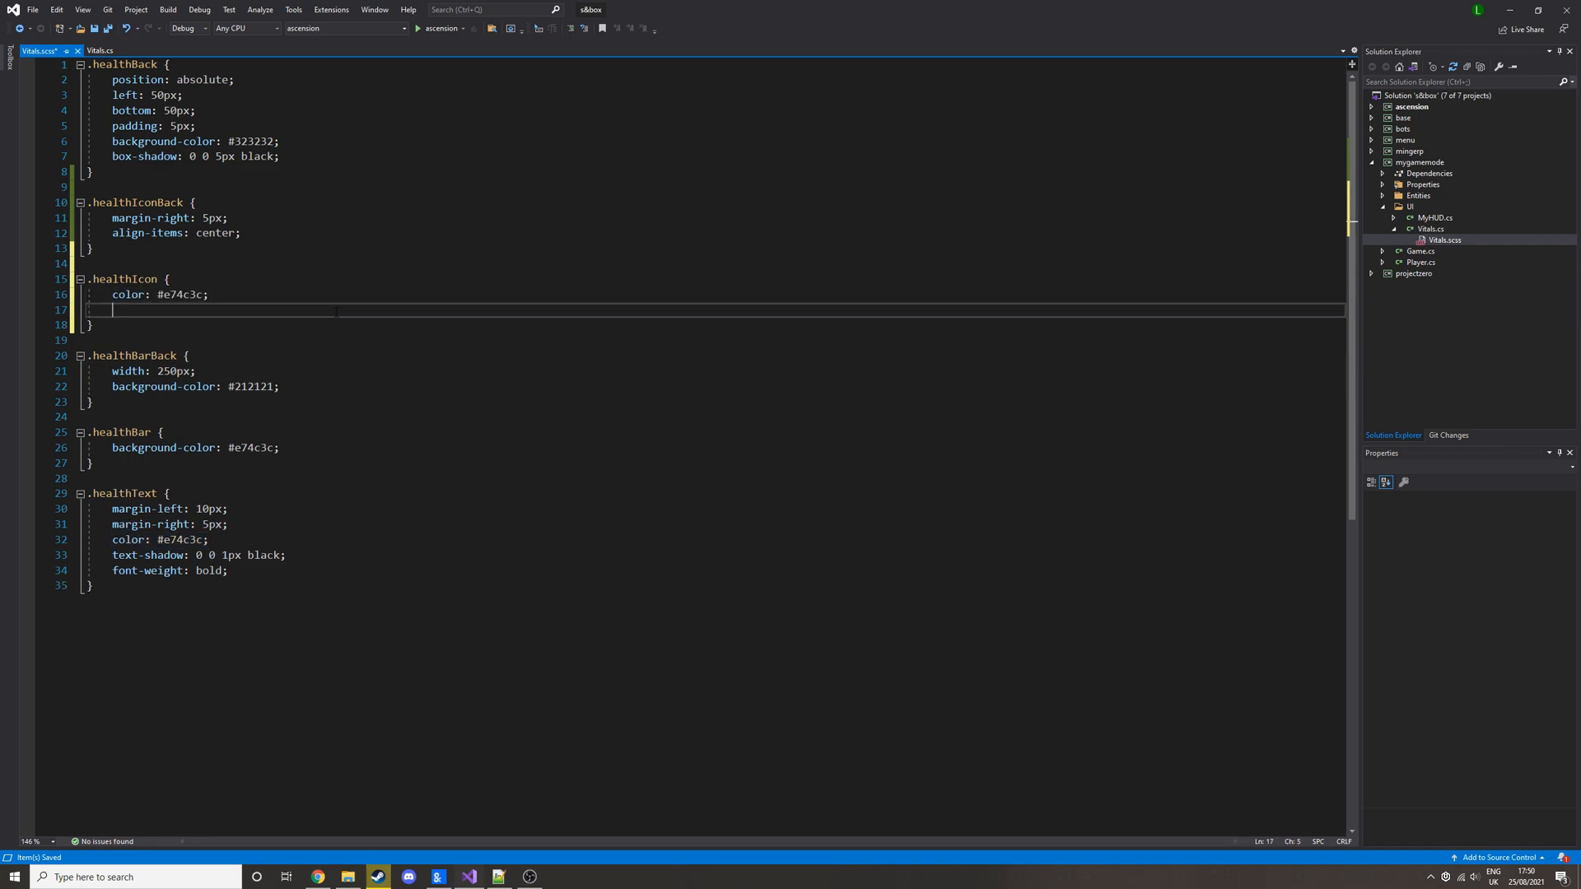
type("text-shadow: 0 0 1px black;")
type("font-weight: bold;")
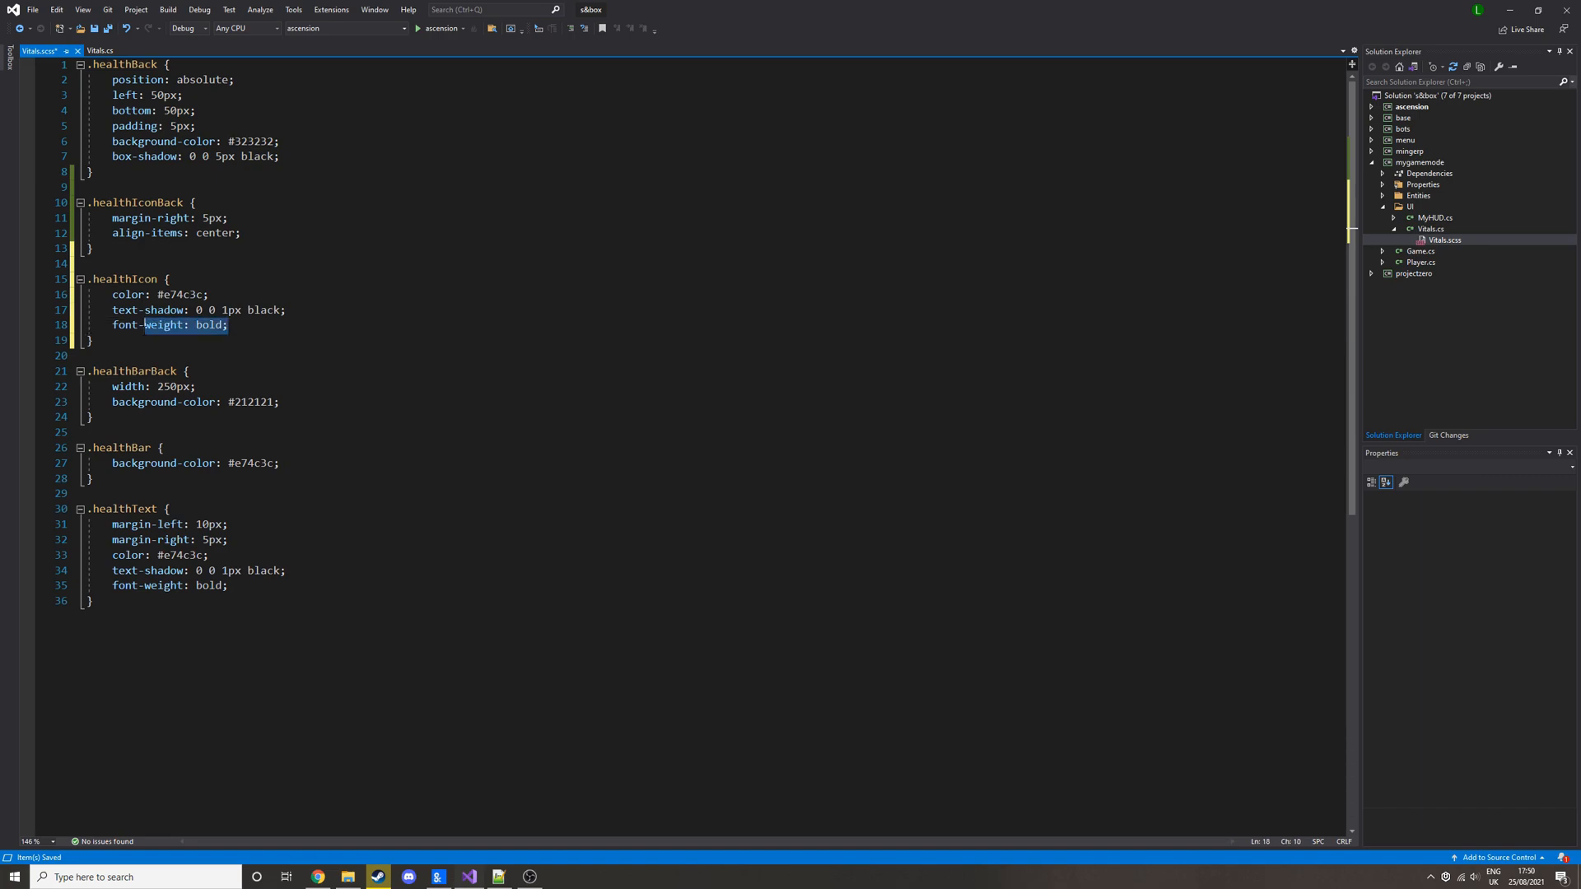
type("font-size: 17px")
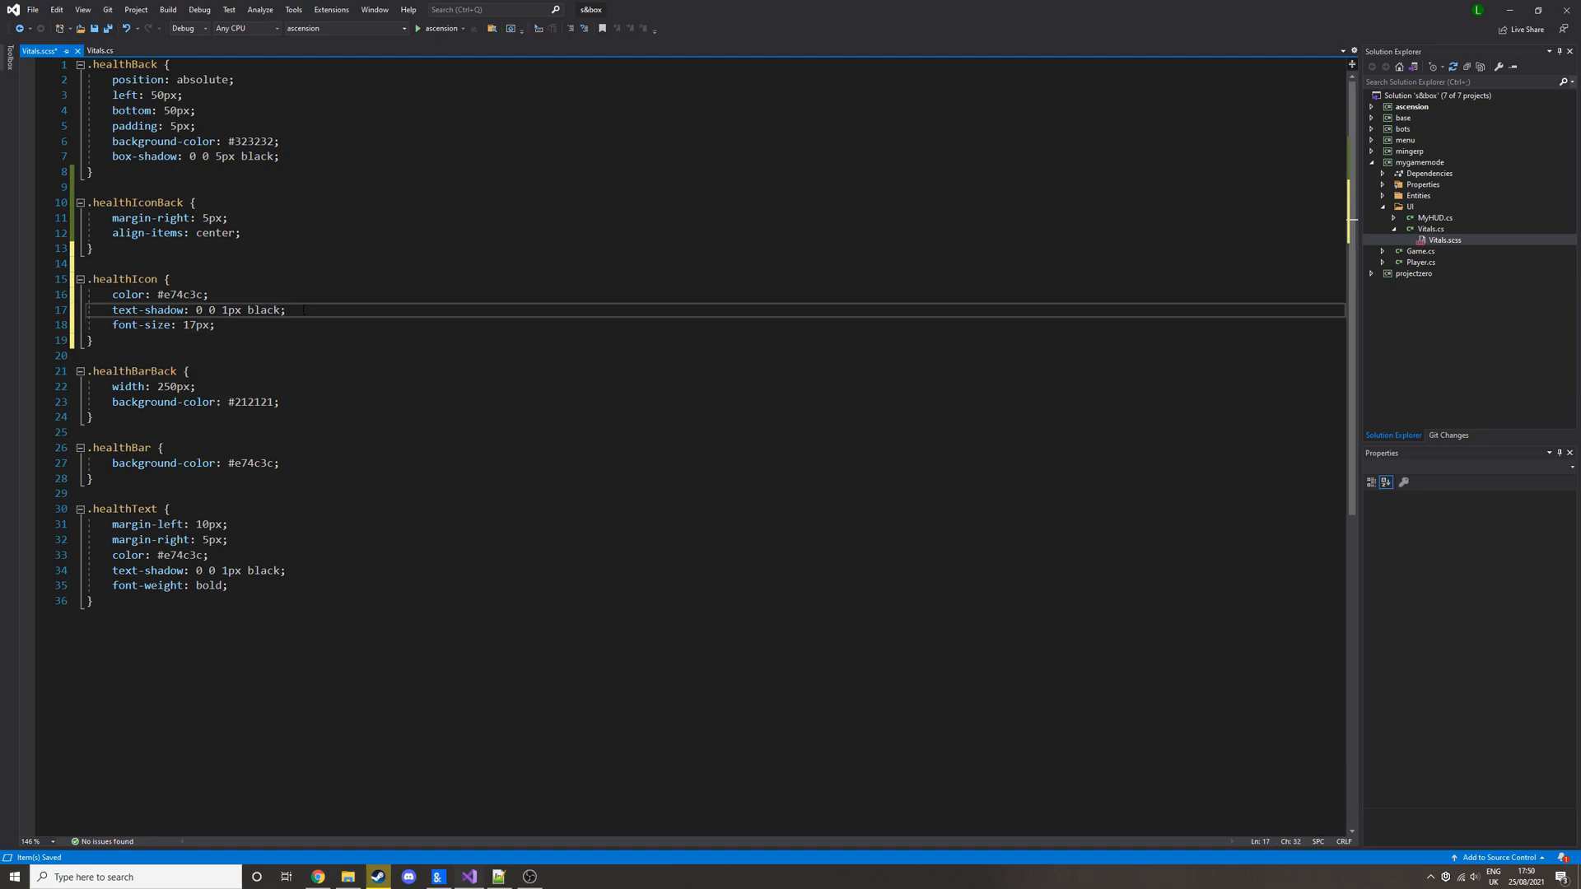
left_click(181, 324)
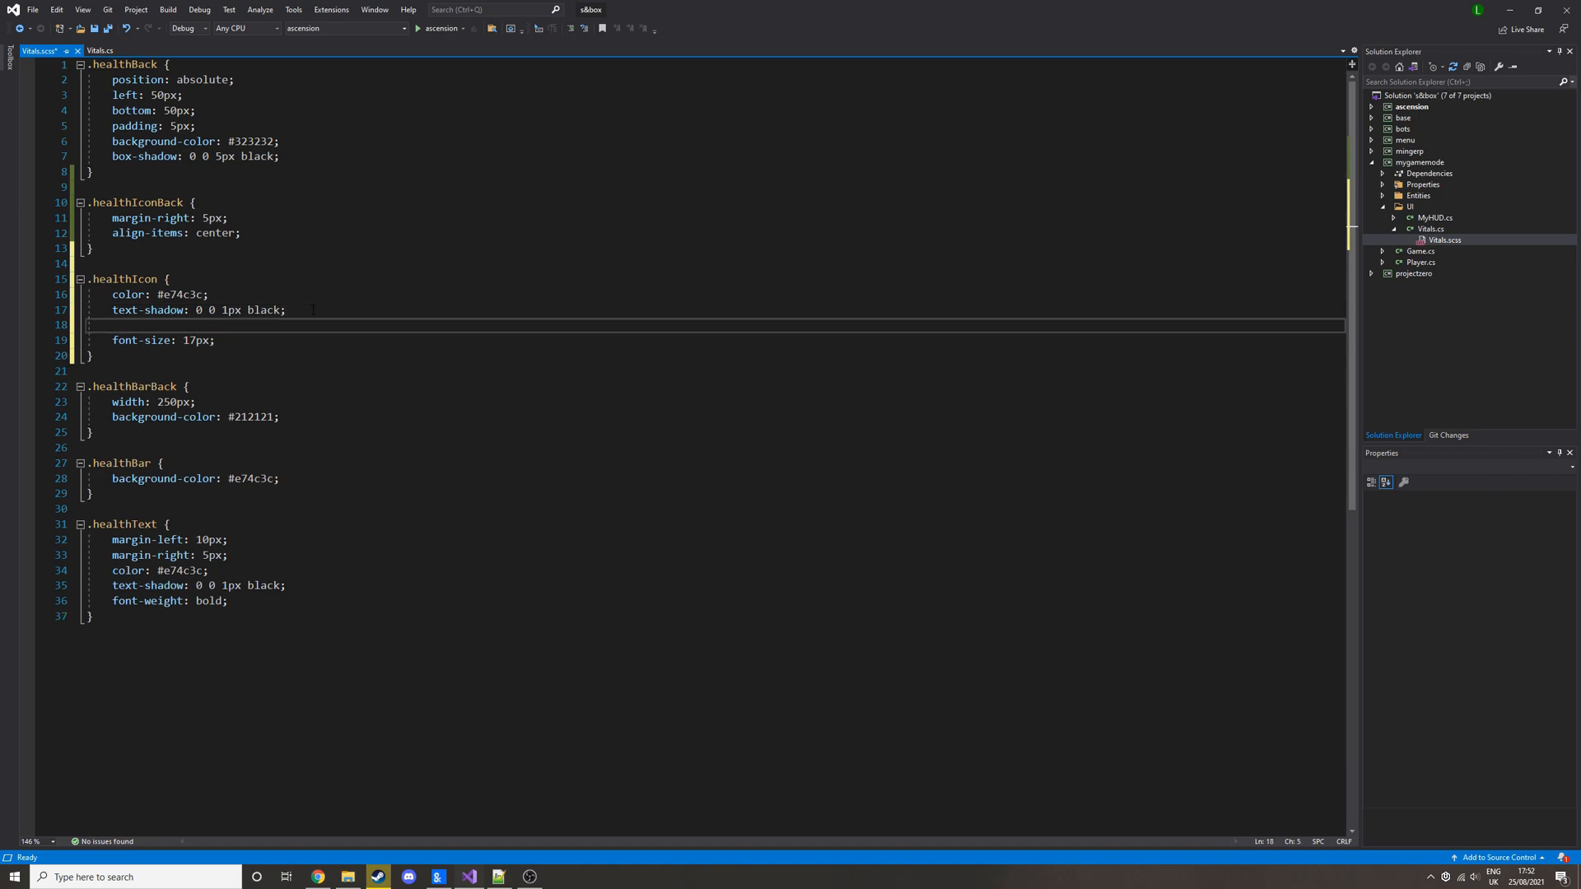
type("font-family: MaterialIcons;")
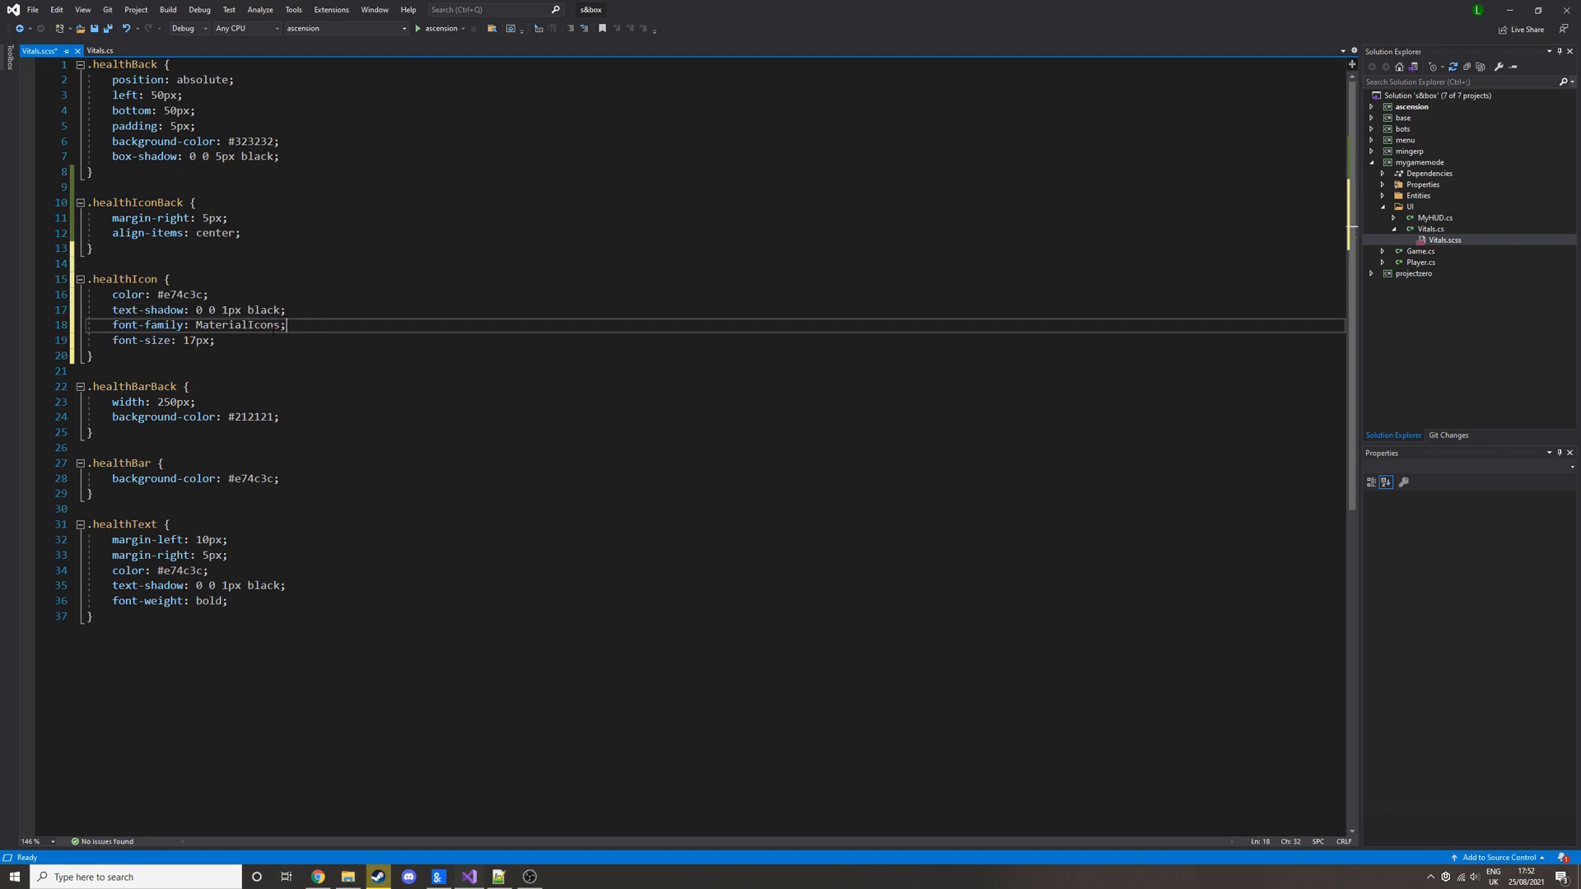
double_click(237, 325)
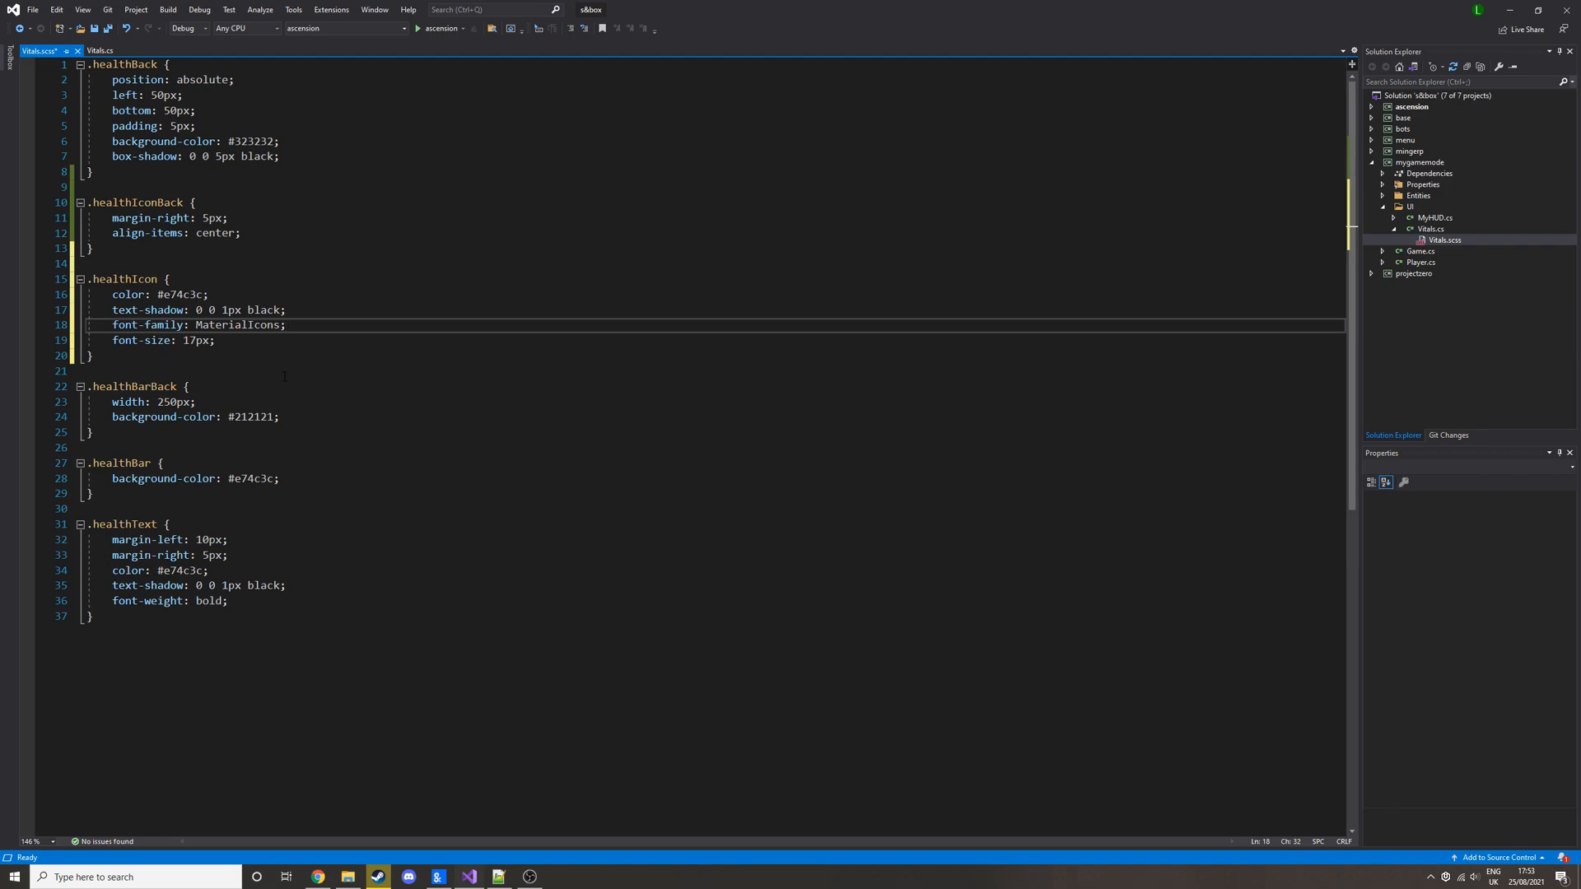
key("ctrl+s")
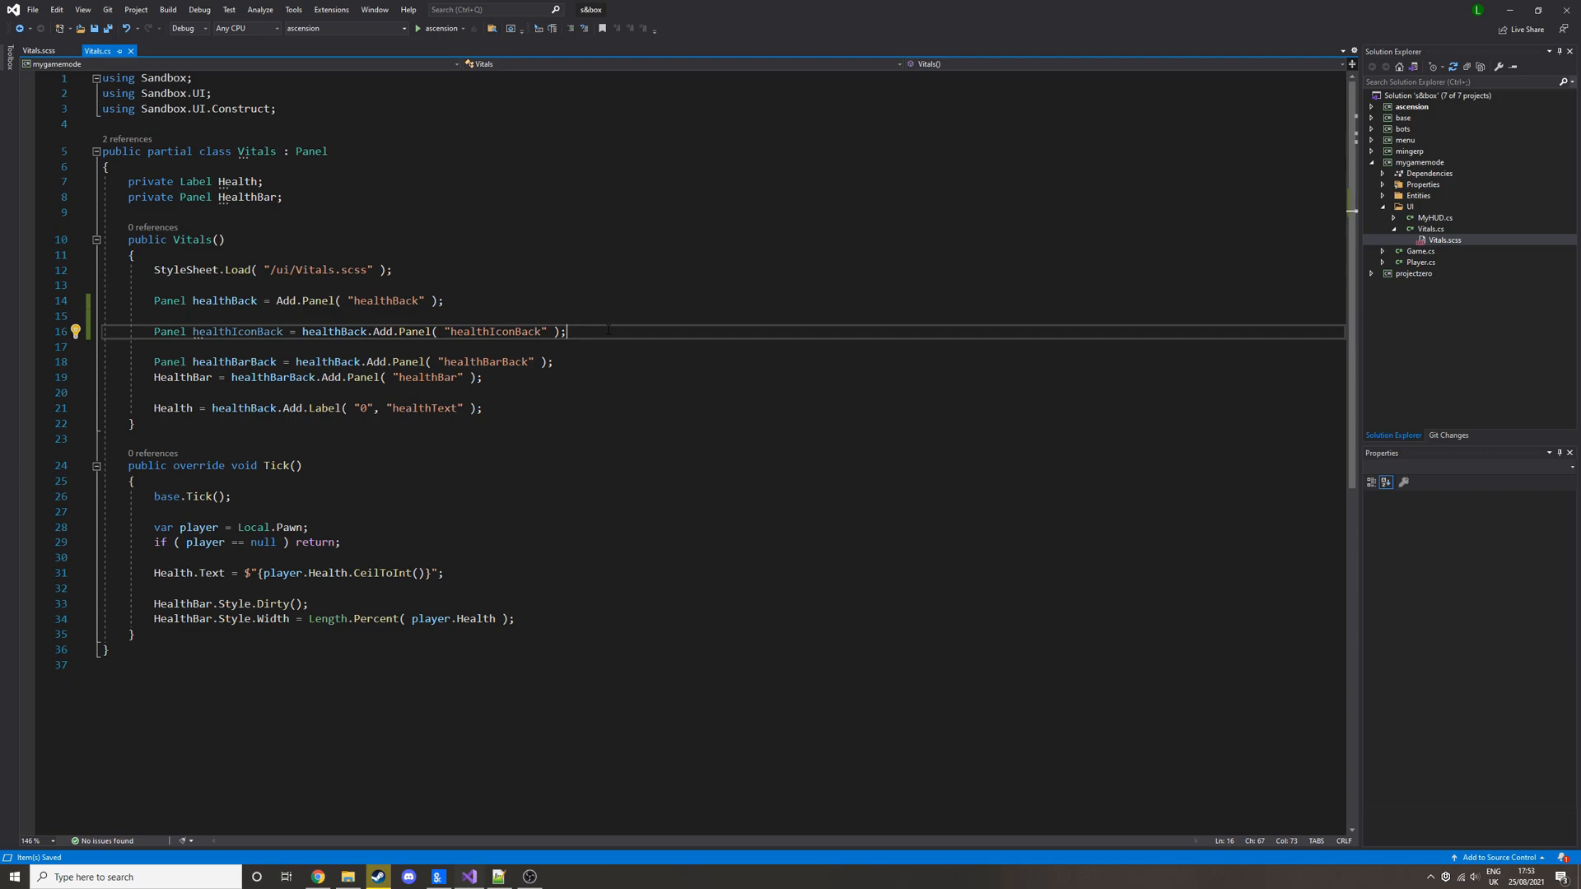
- Add healthIconBack.Add.Label("", "healthIcon") below the healthIconBack panel in Vitals.cs
type("healthIconBack.Add.Label( \"\", \"")
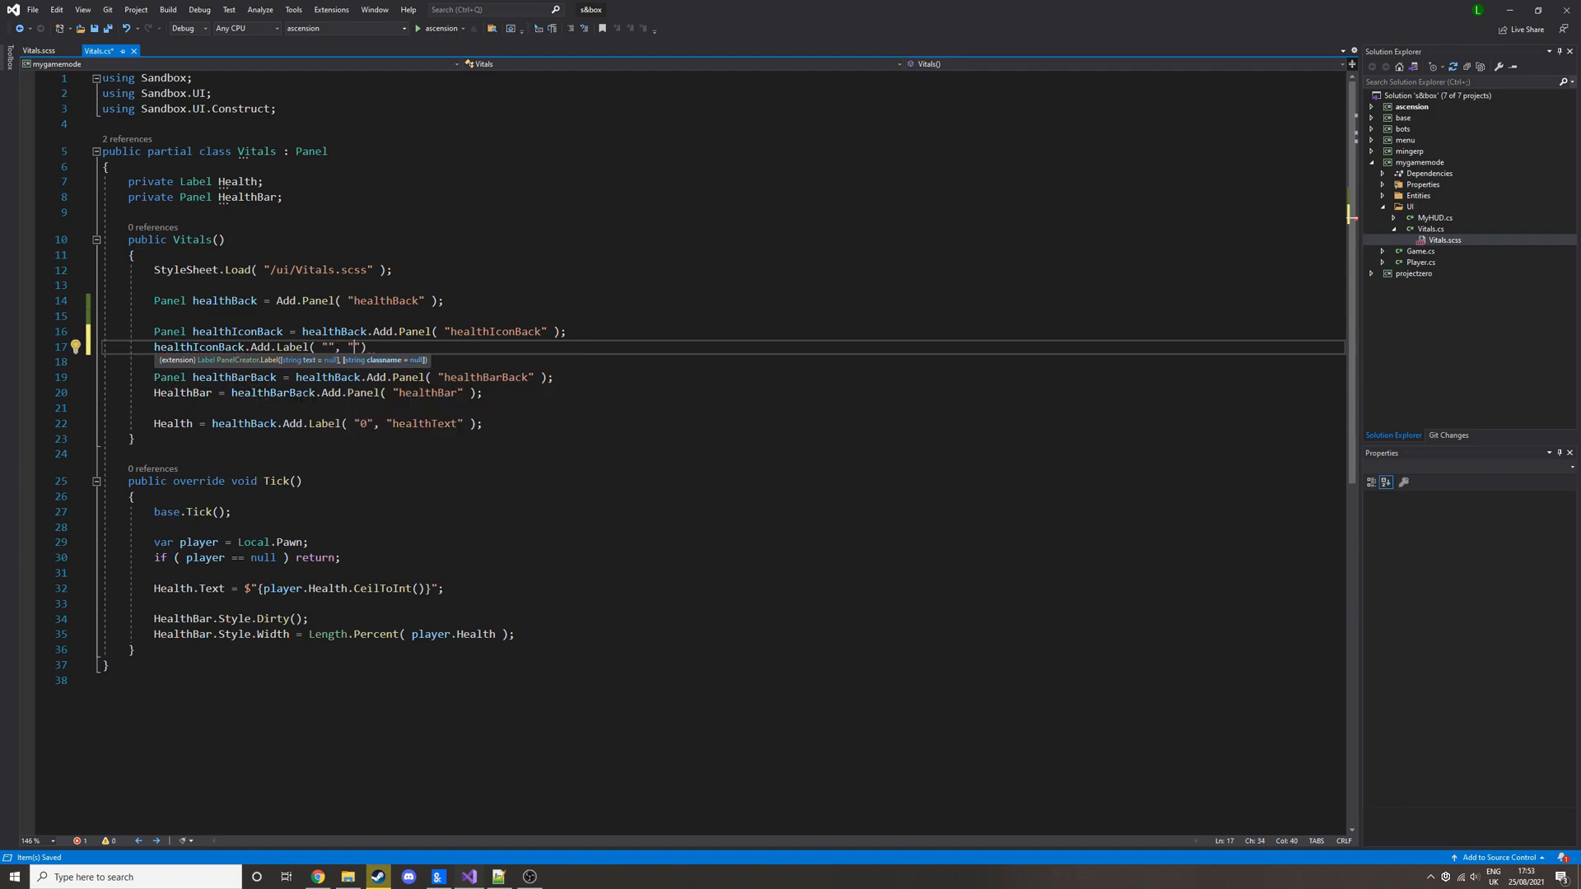
type("healthIcon")
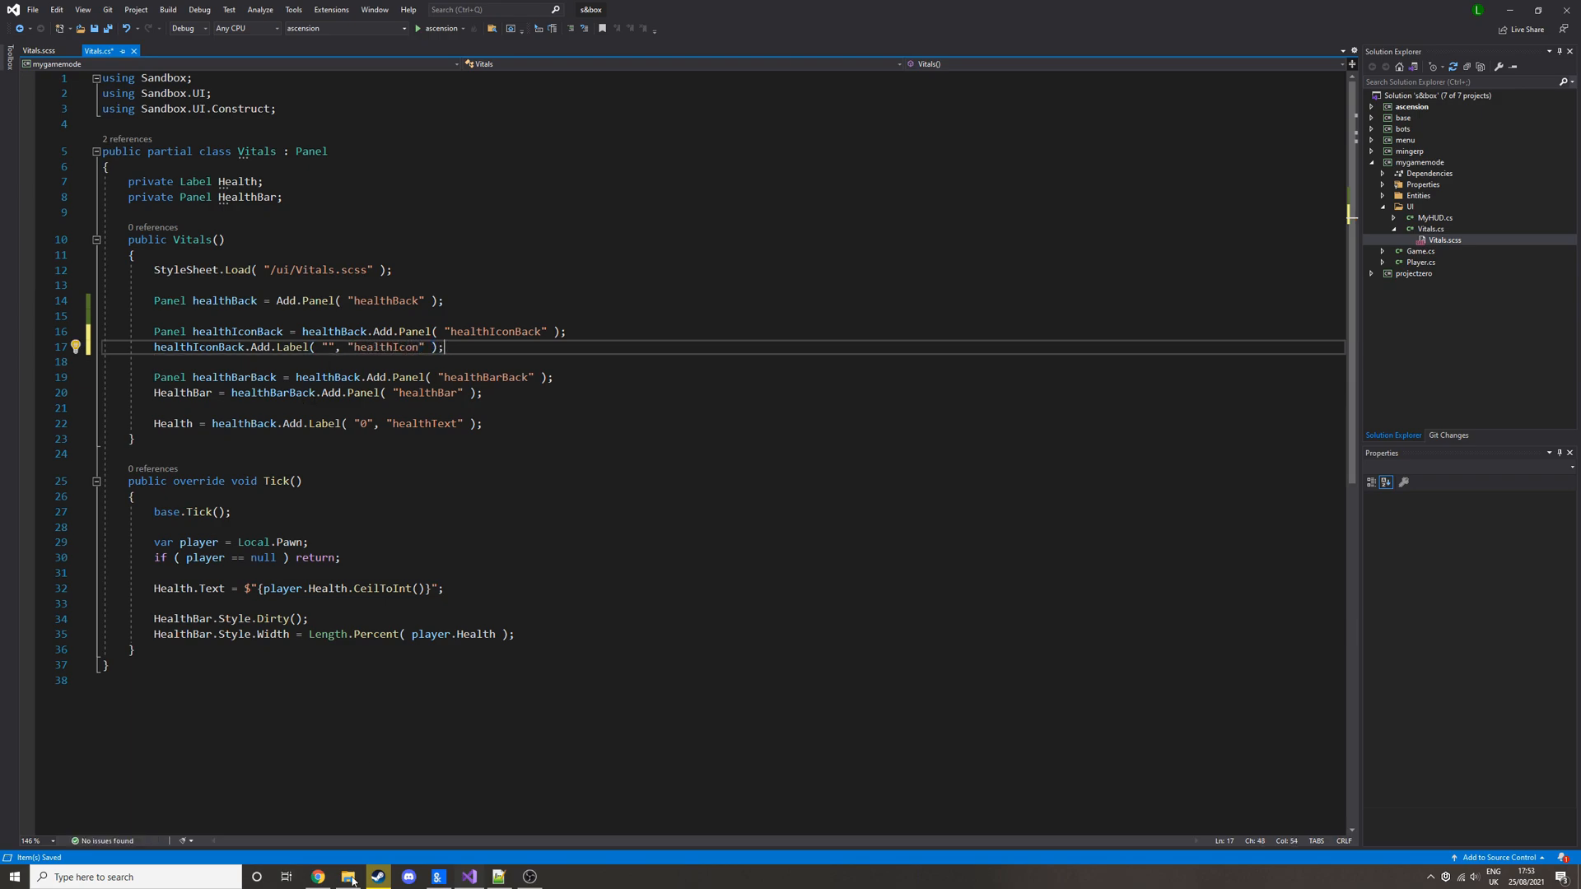
left_click(318, 876)
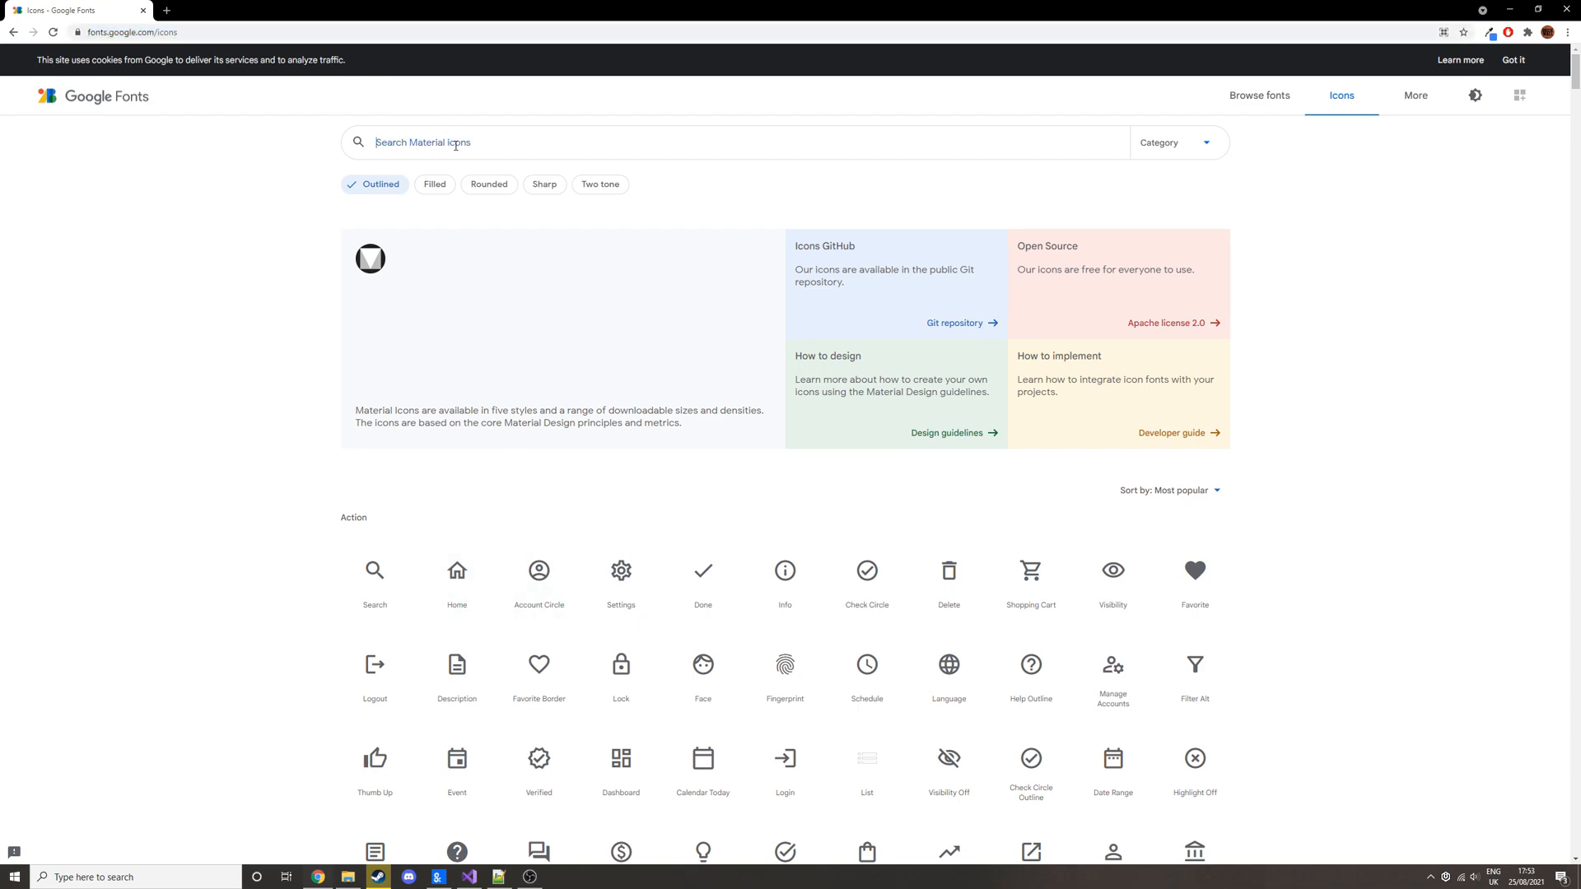
- Search Google Fonts icons for 'heart' and open the Favorite icon's details
type("heart")
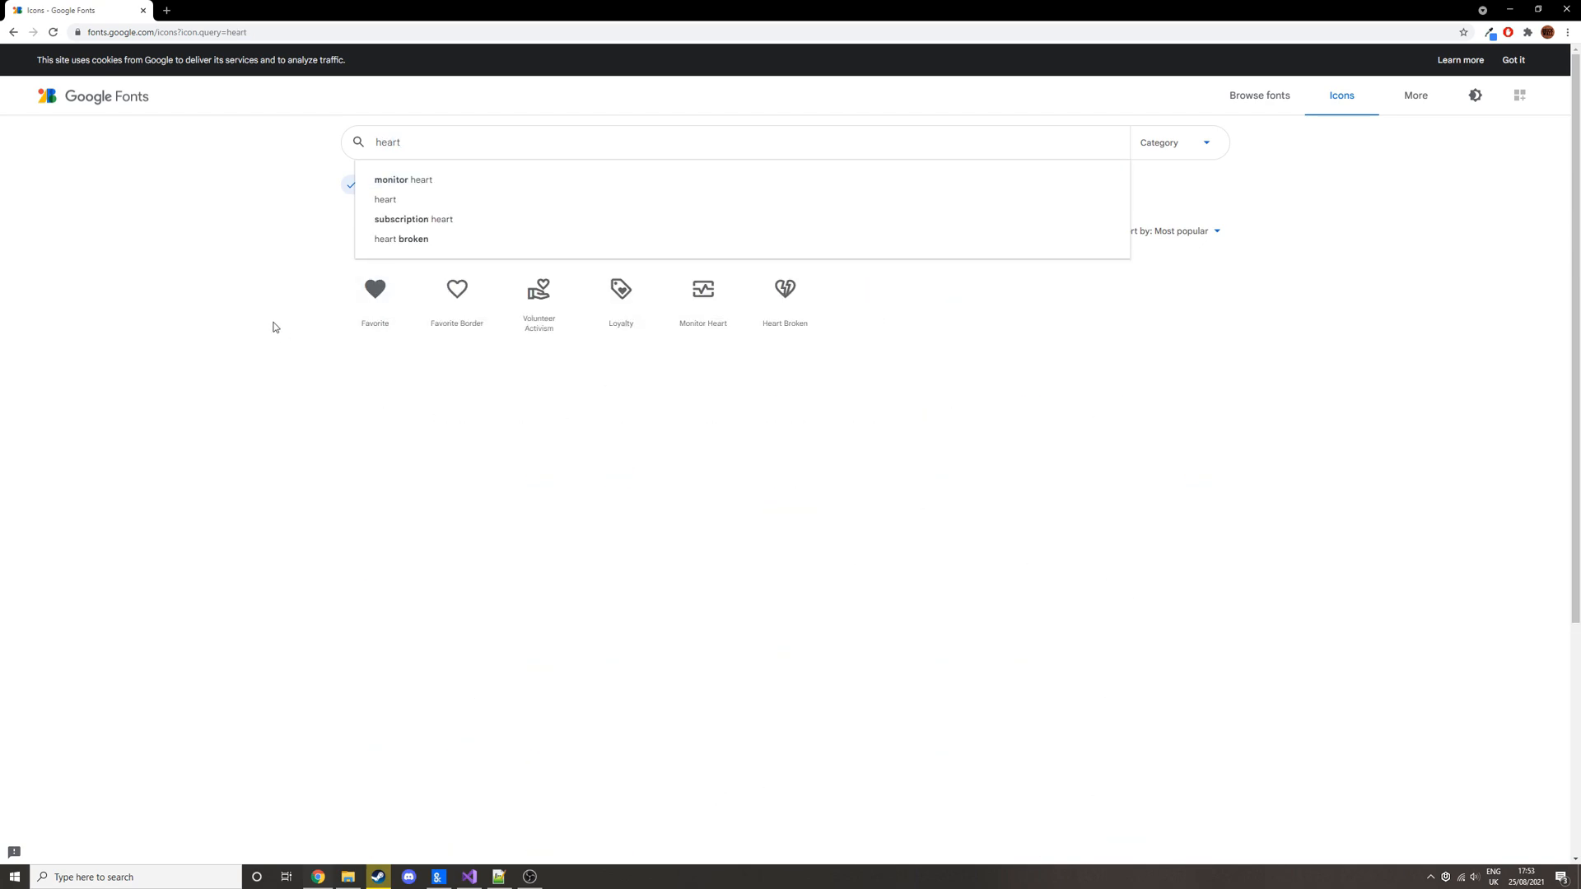
left_click(374, 289)
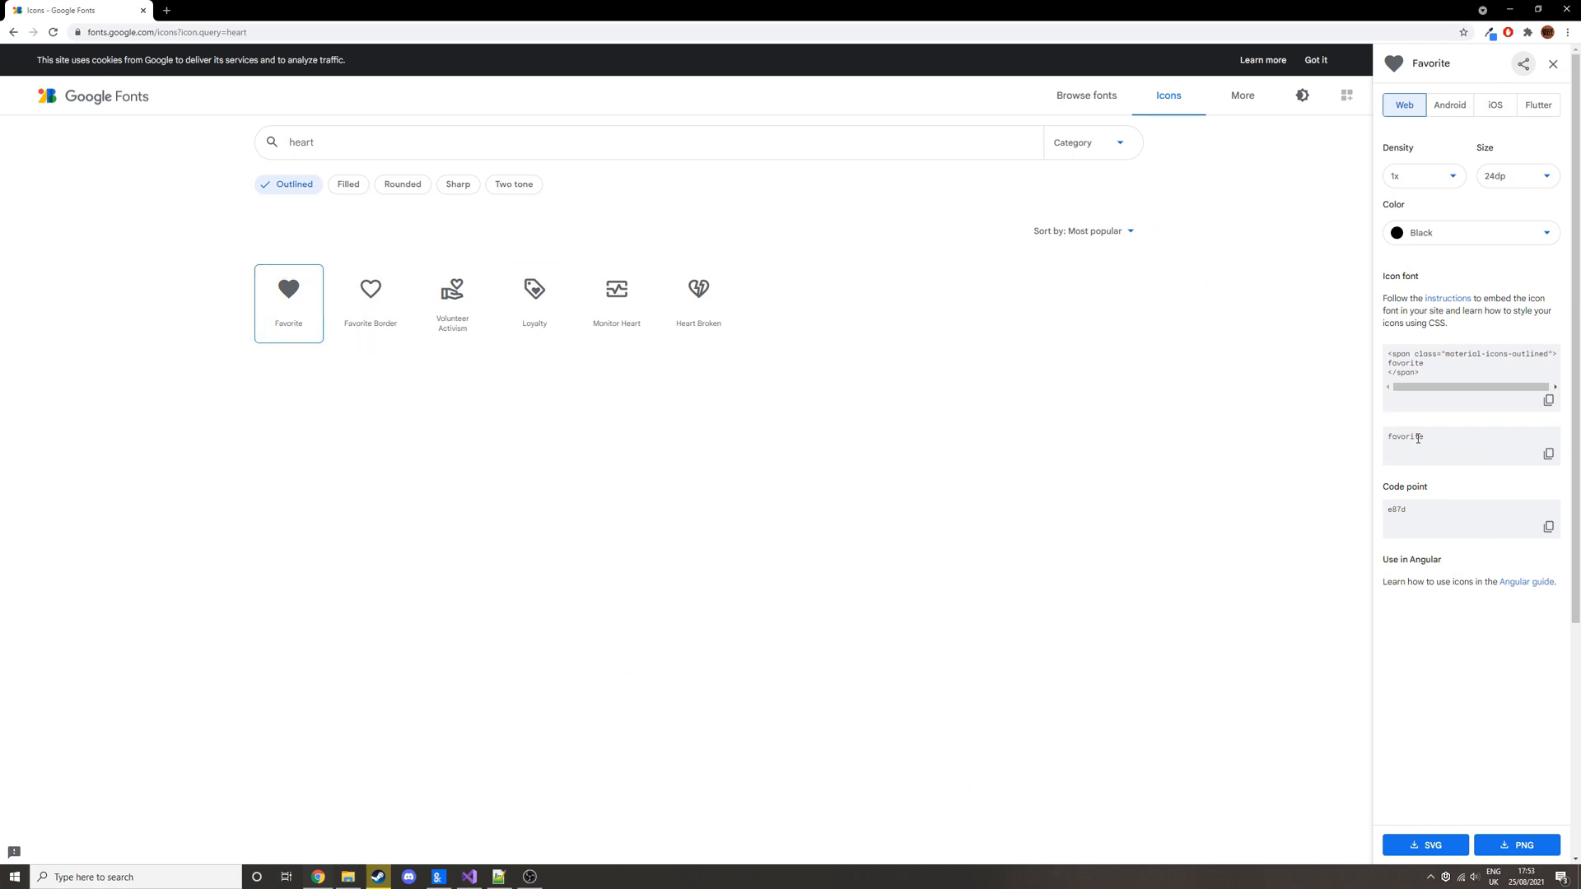
mouse_move(416, 724)
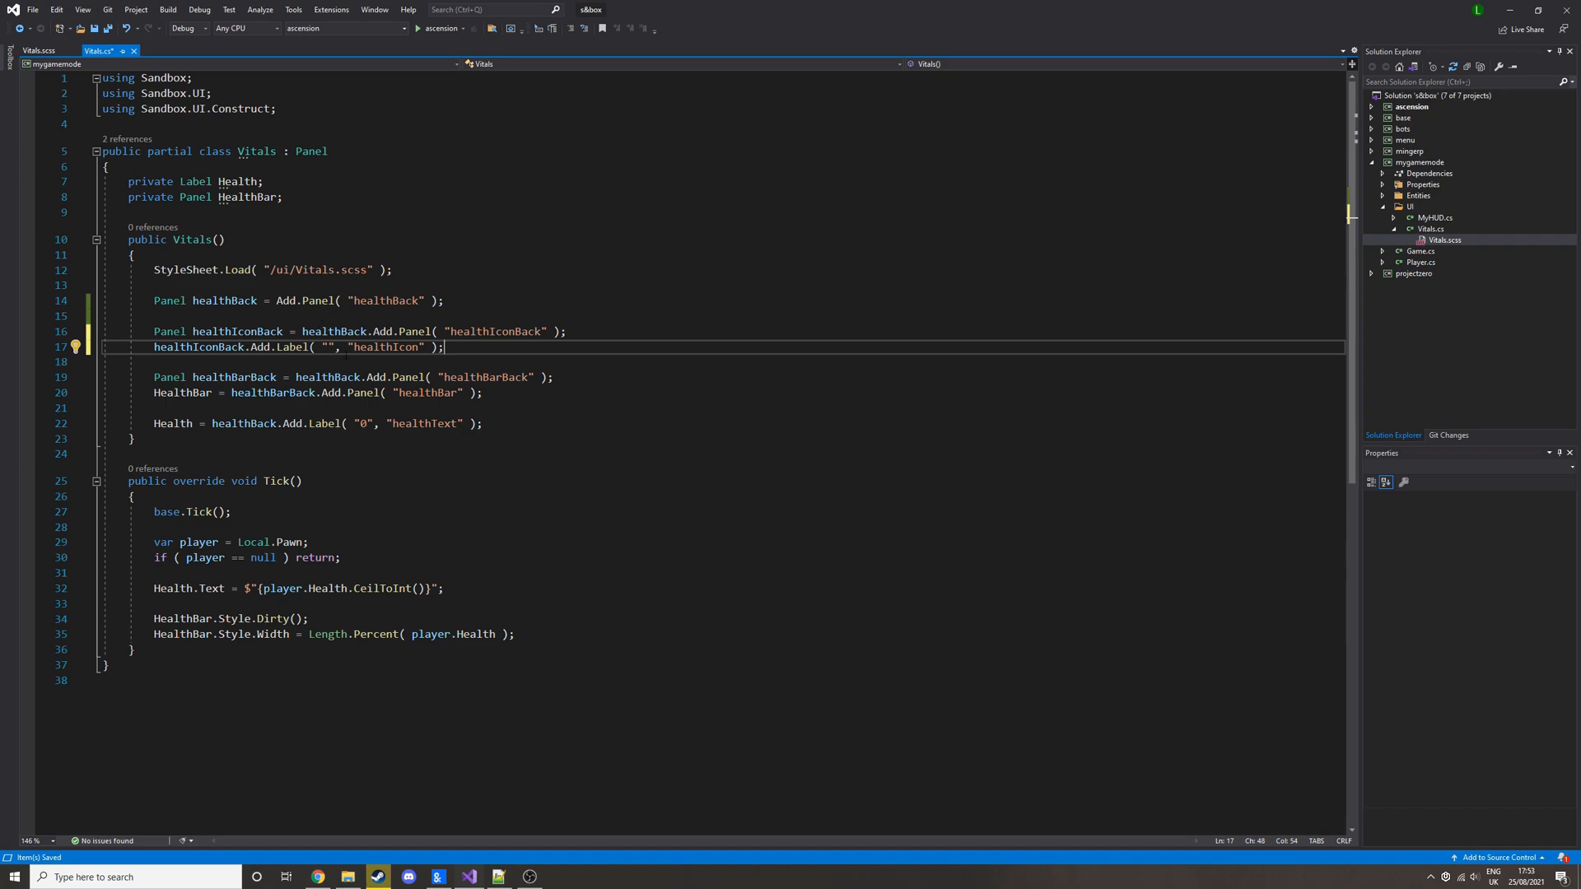
- Enter 'favorite' as the healthIcon label's text in Vitals.cs
type("favorite")
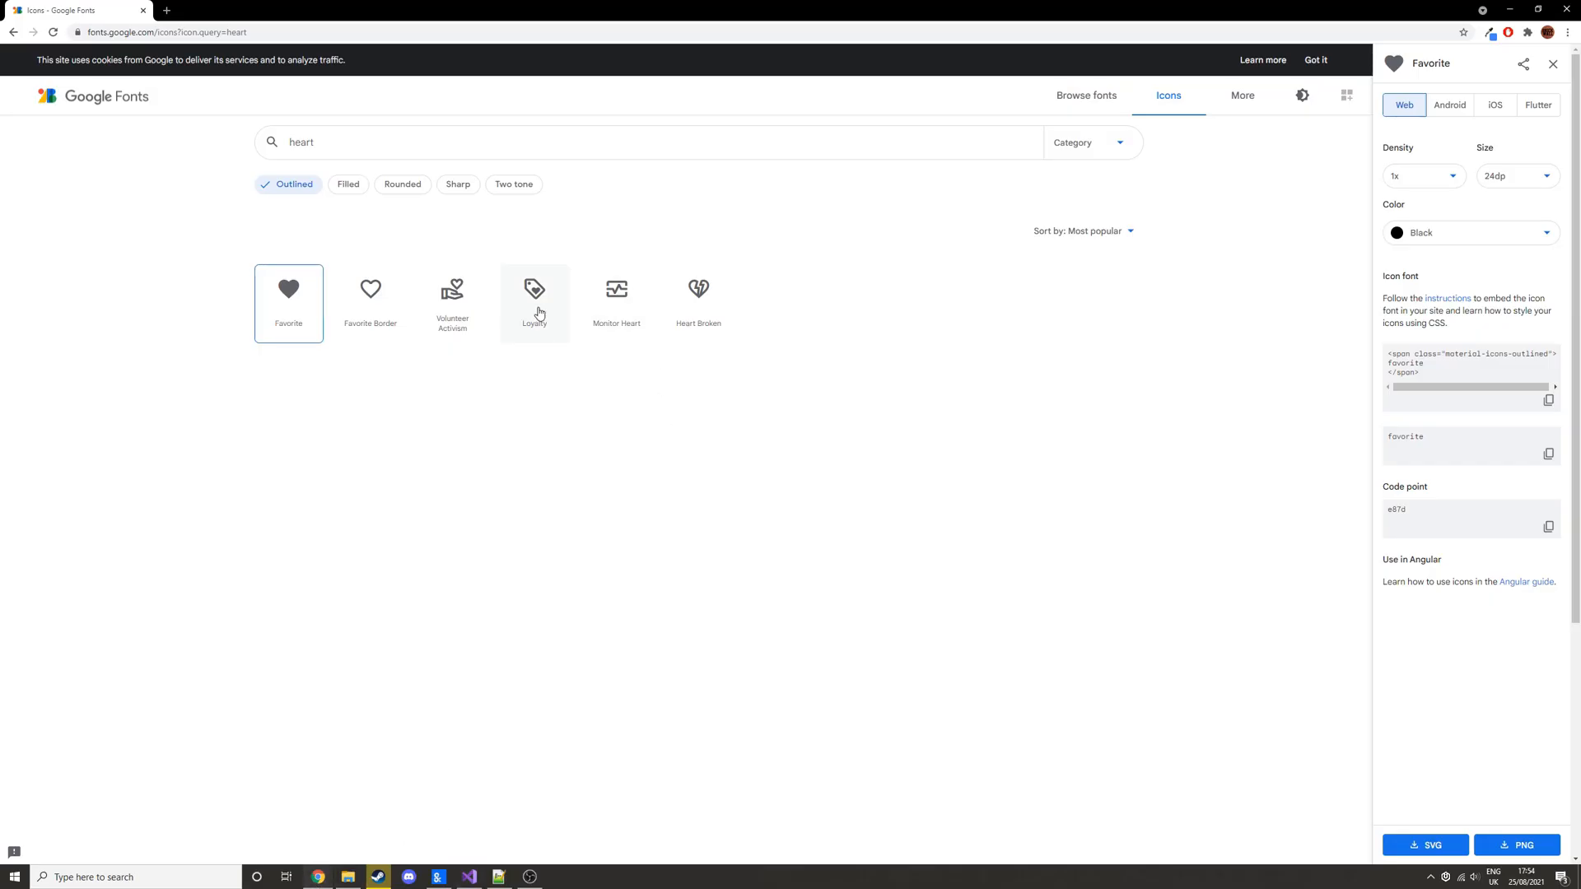
- Open the Loyalty icon's details and copy its 'loyalty' icon name
left_click(534, 289)
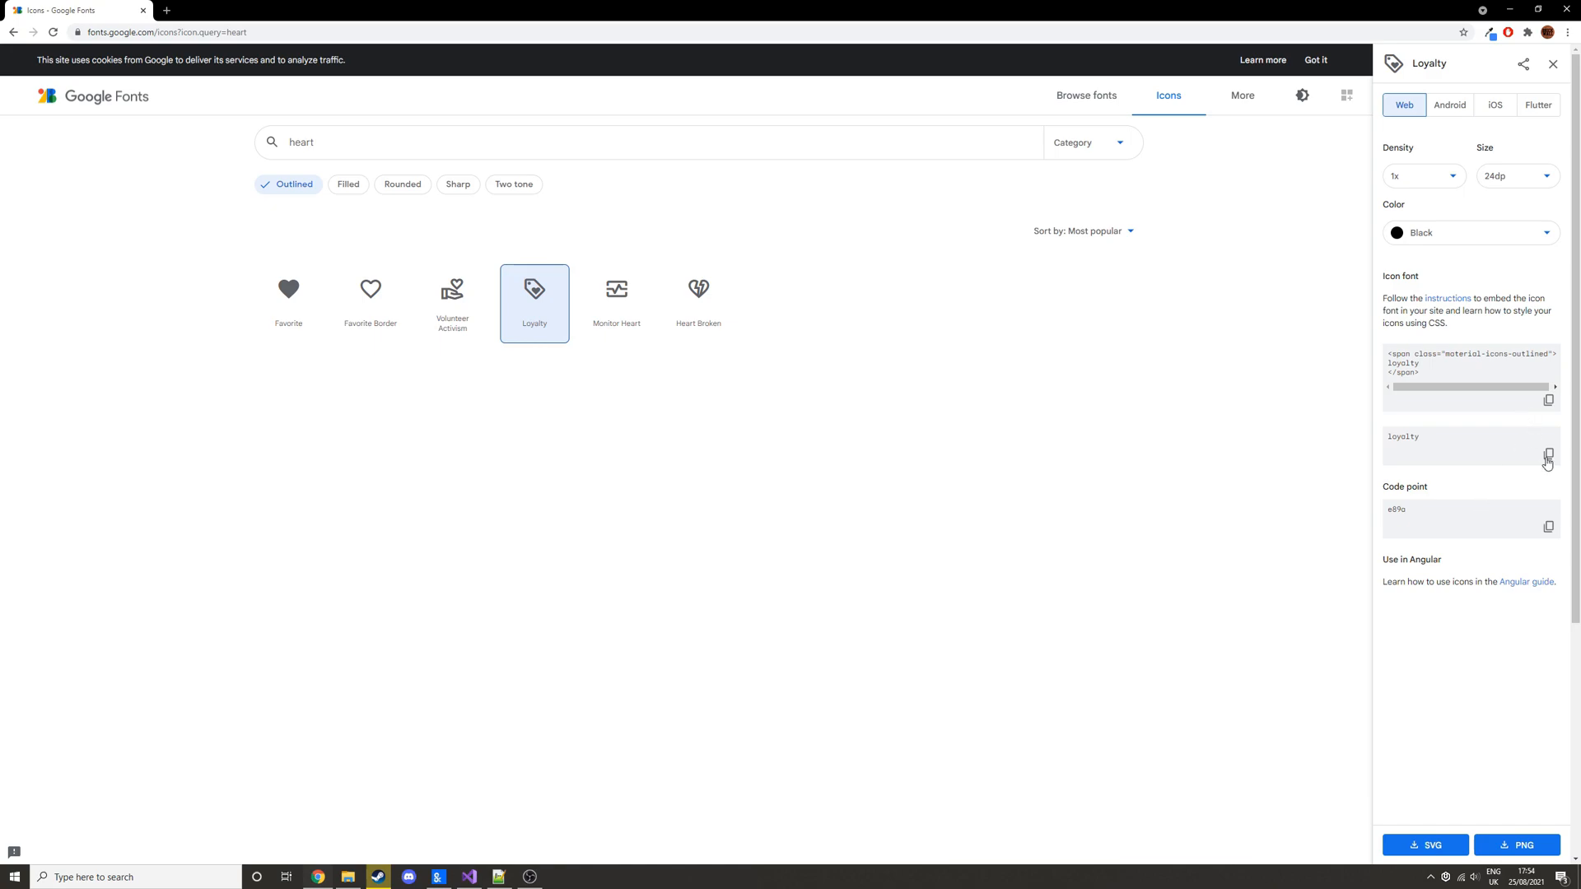
left_click(468, 876)
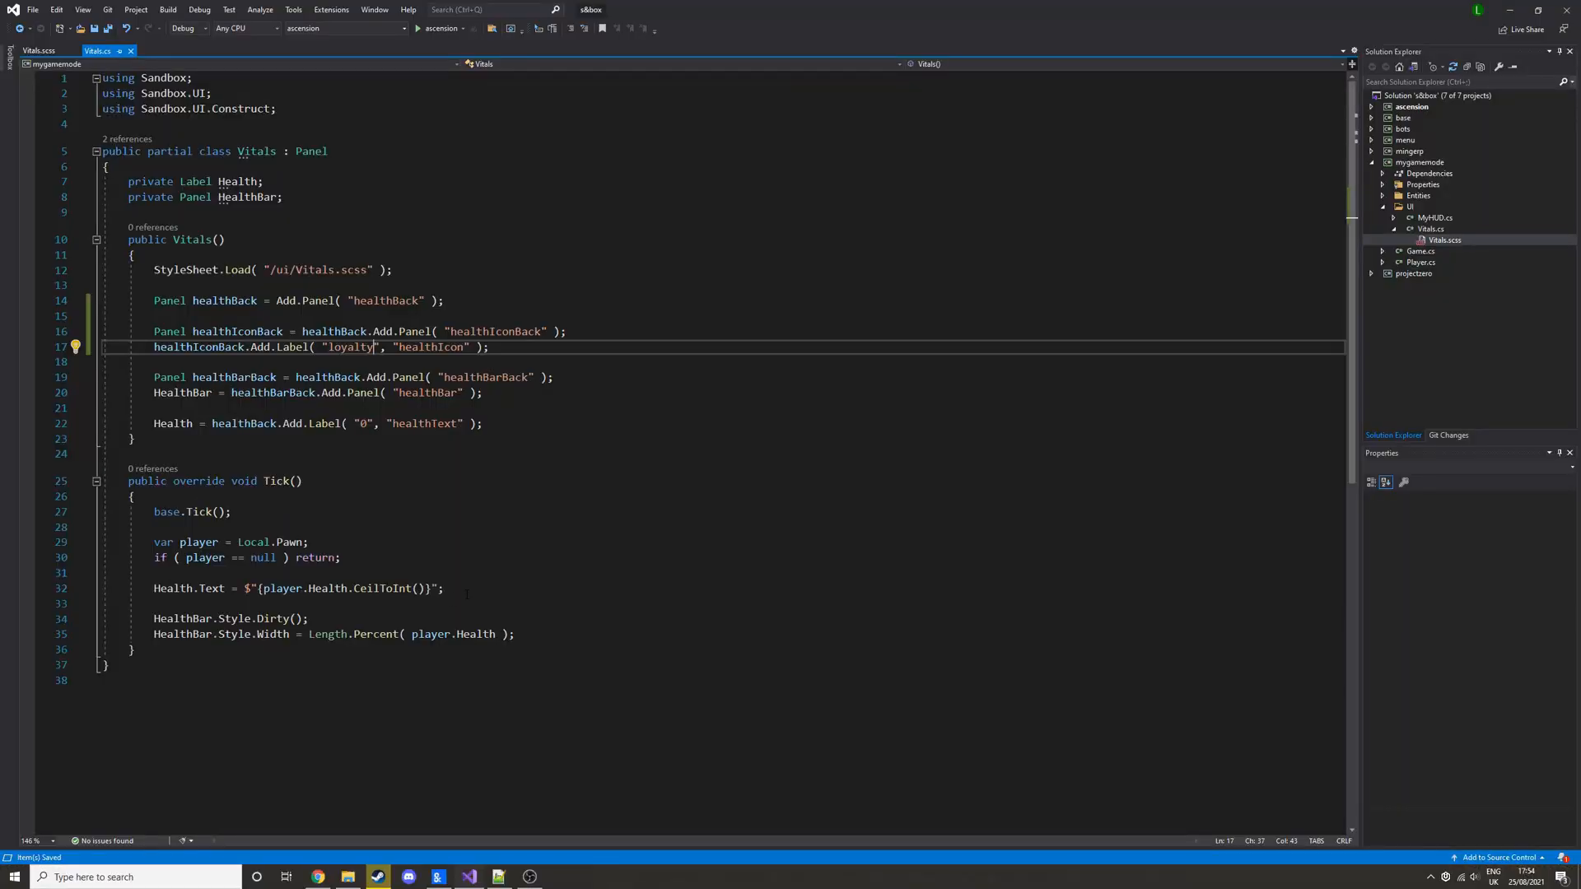
- Replace the pasted 'loyalty' label text with 'favorite' in Vitals.cs
left_click(39, 50)
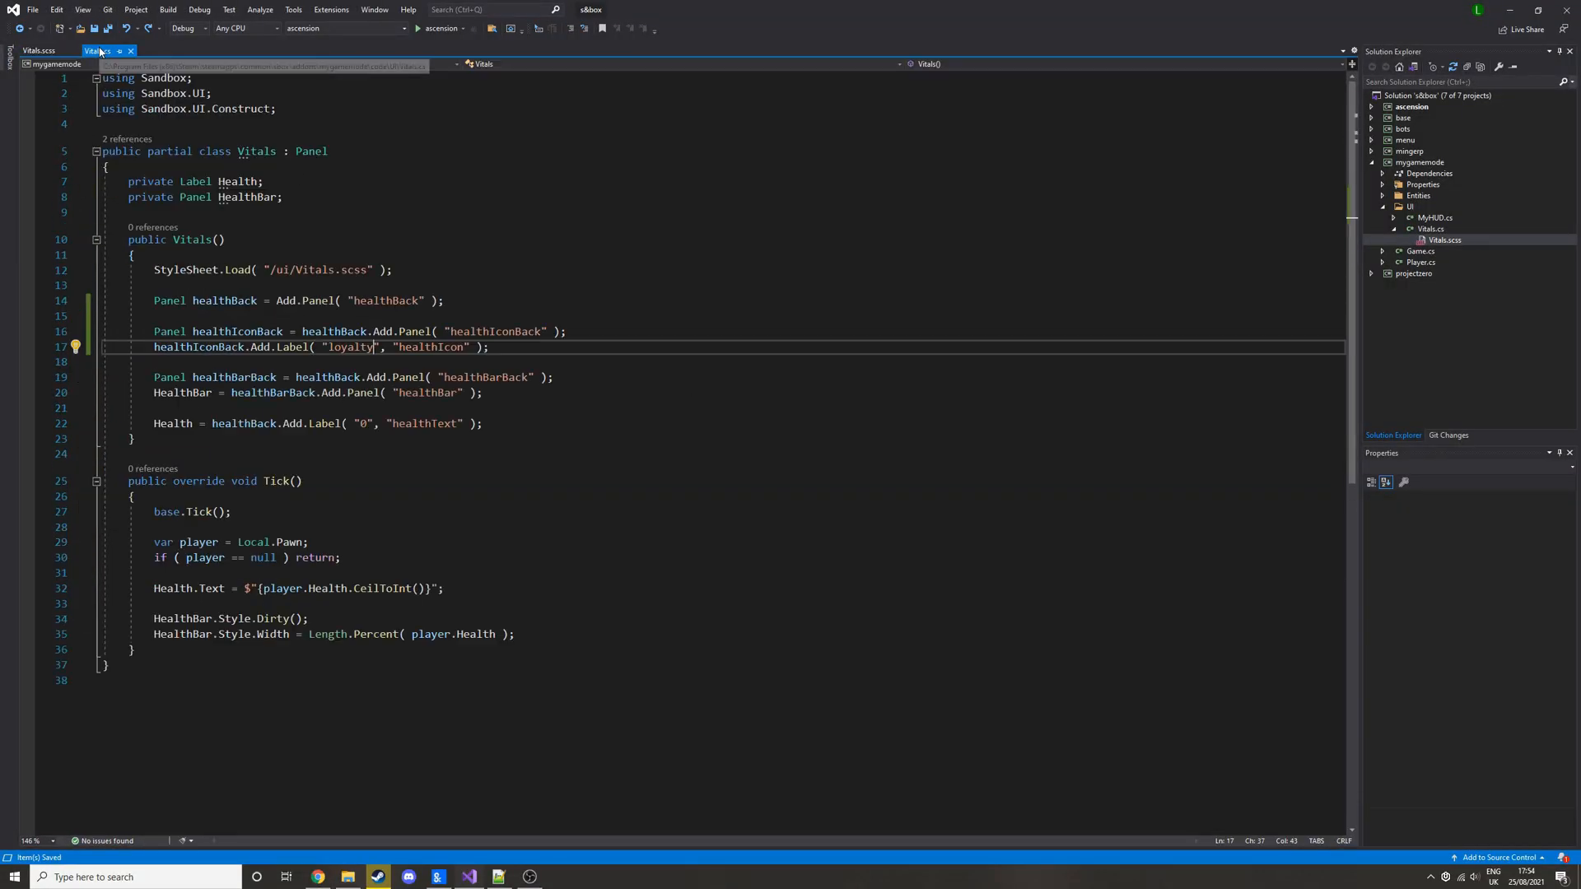
type("favorite")
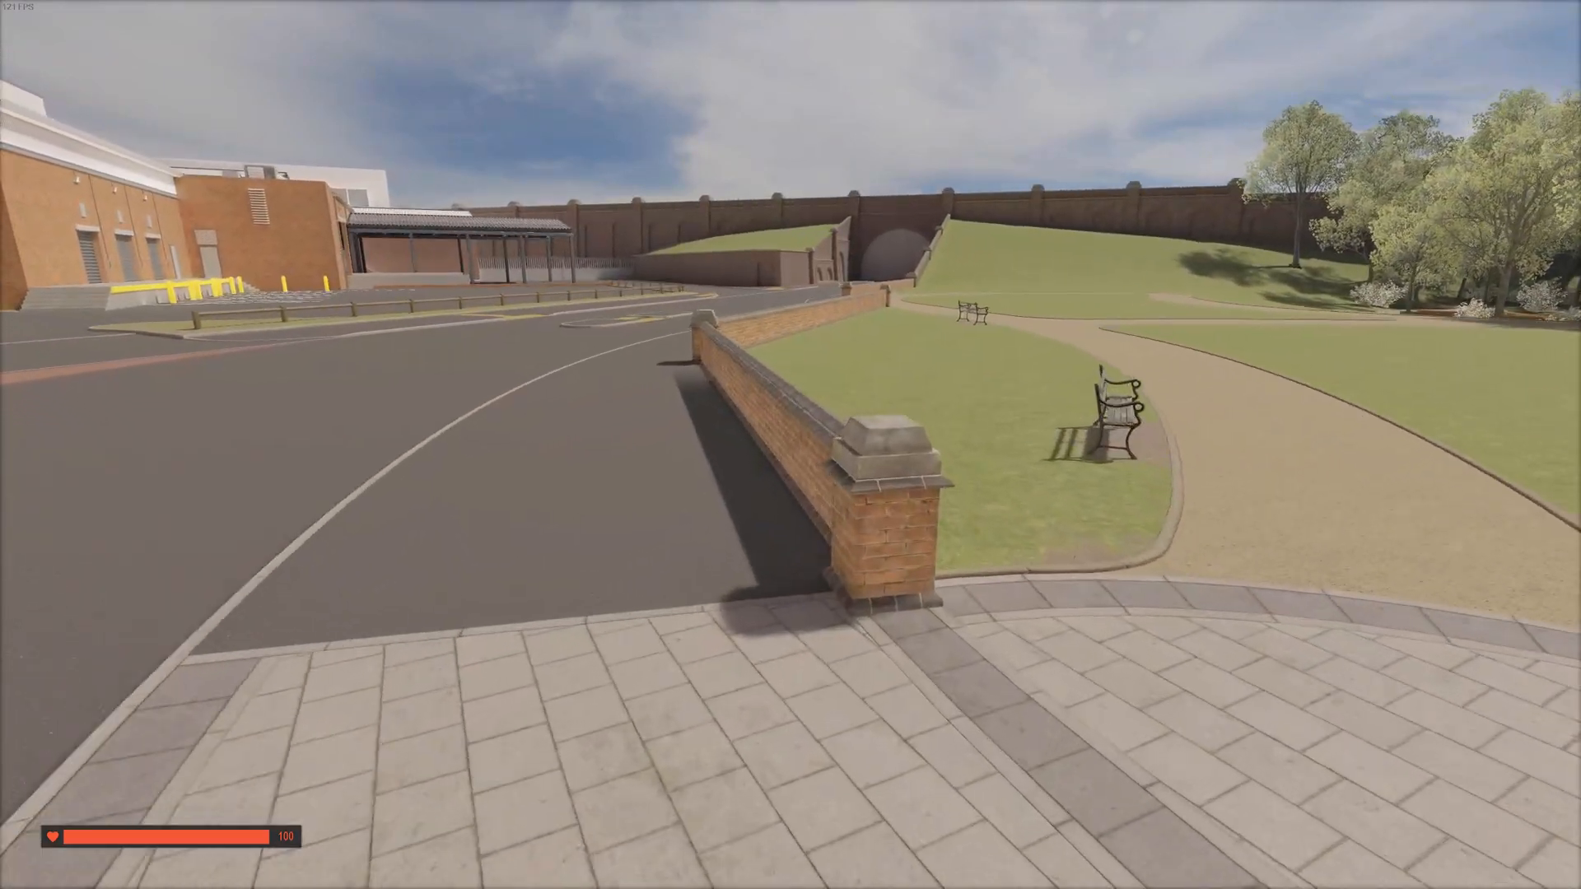
mouse_move(790, 445)
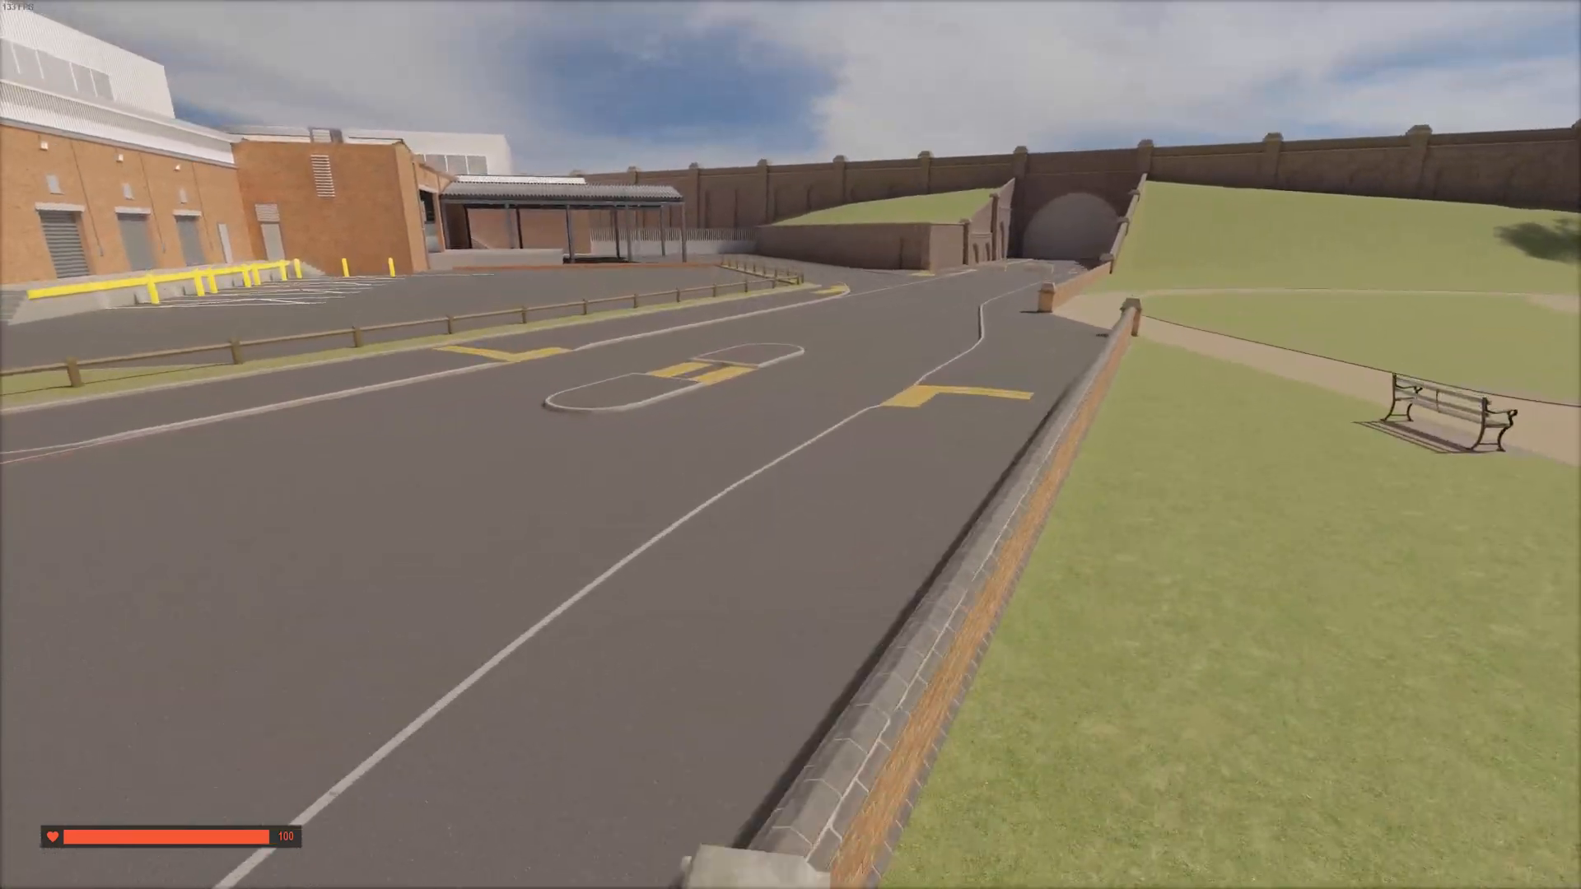